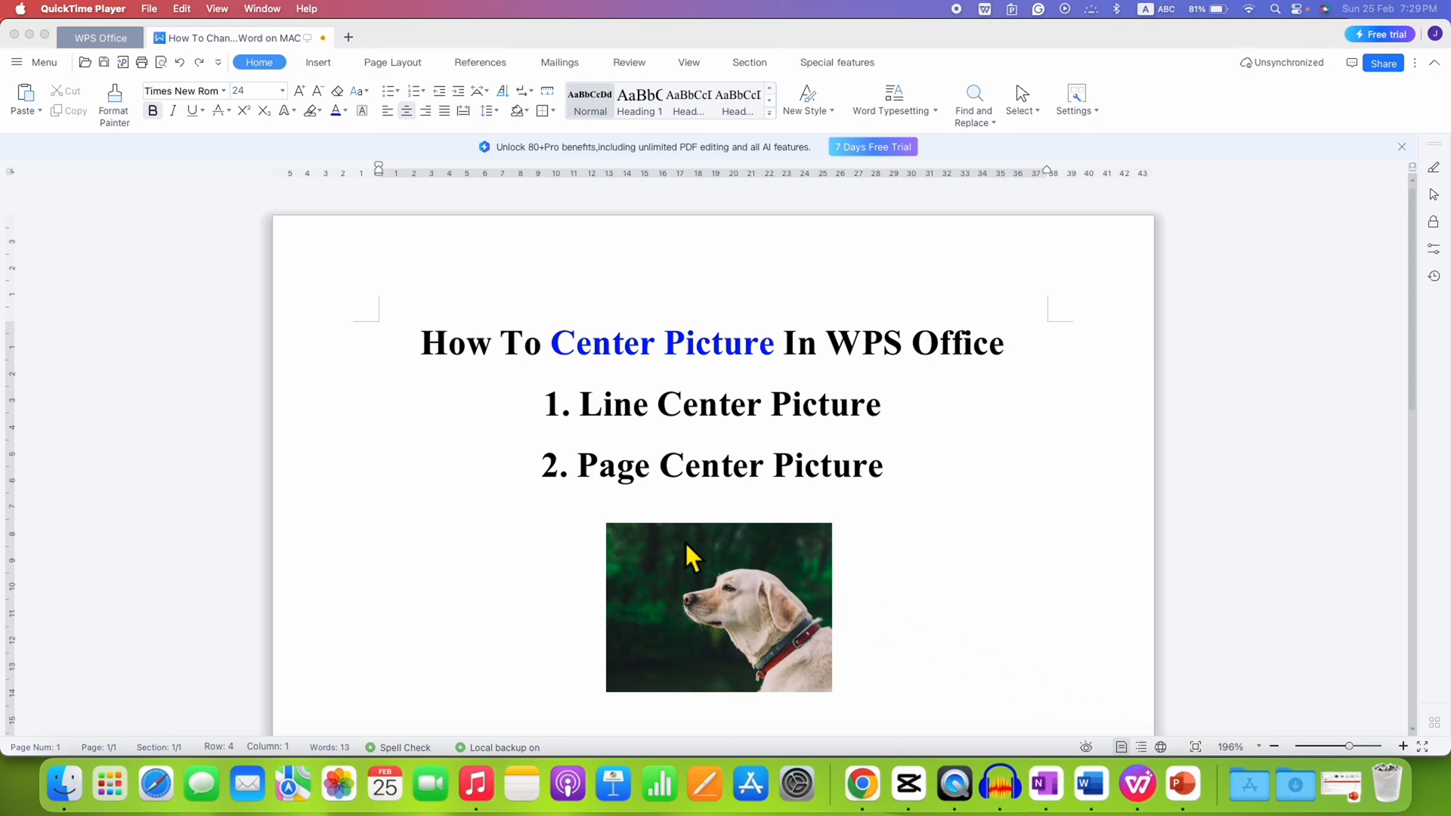
{"action": "mouse_move", "coordinate": [701, 634]}
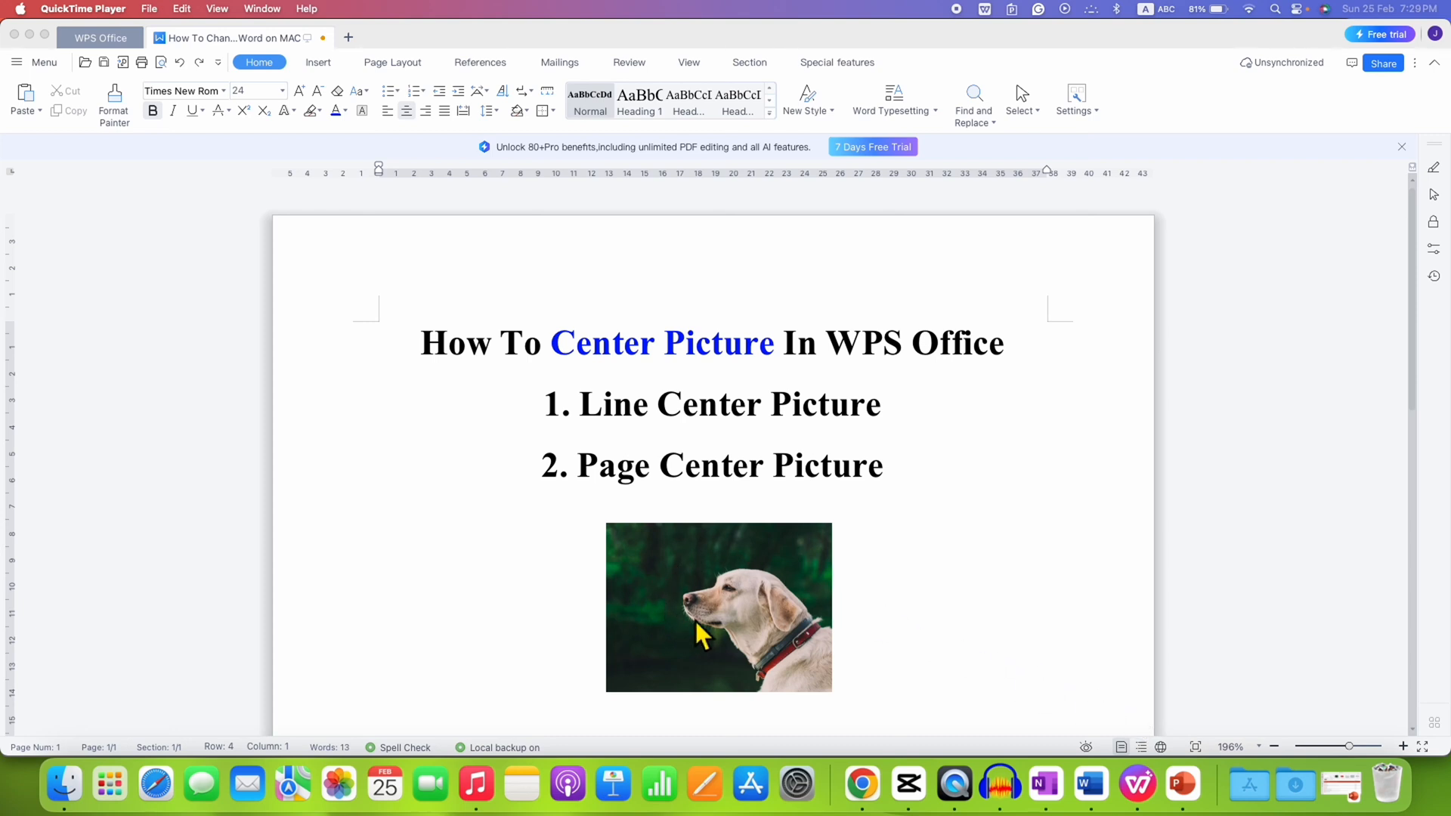
{"action": "mouse_move", "coordinate": [686, 508]}
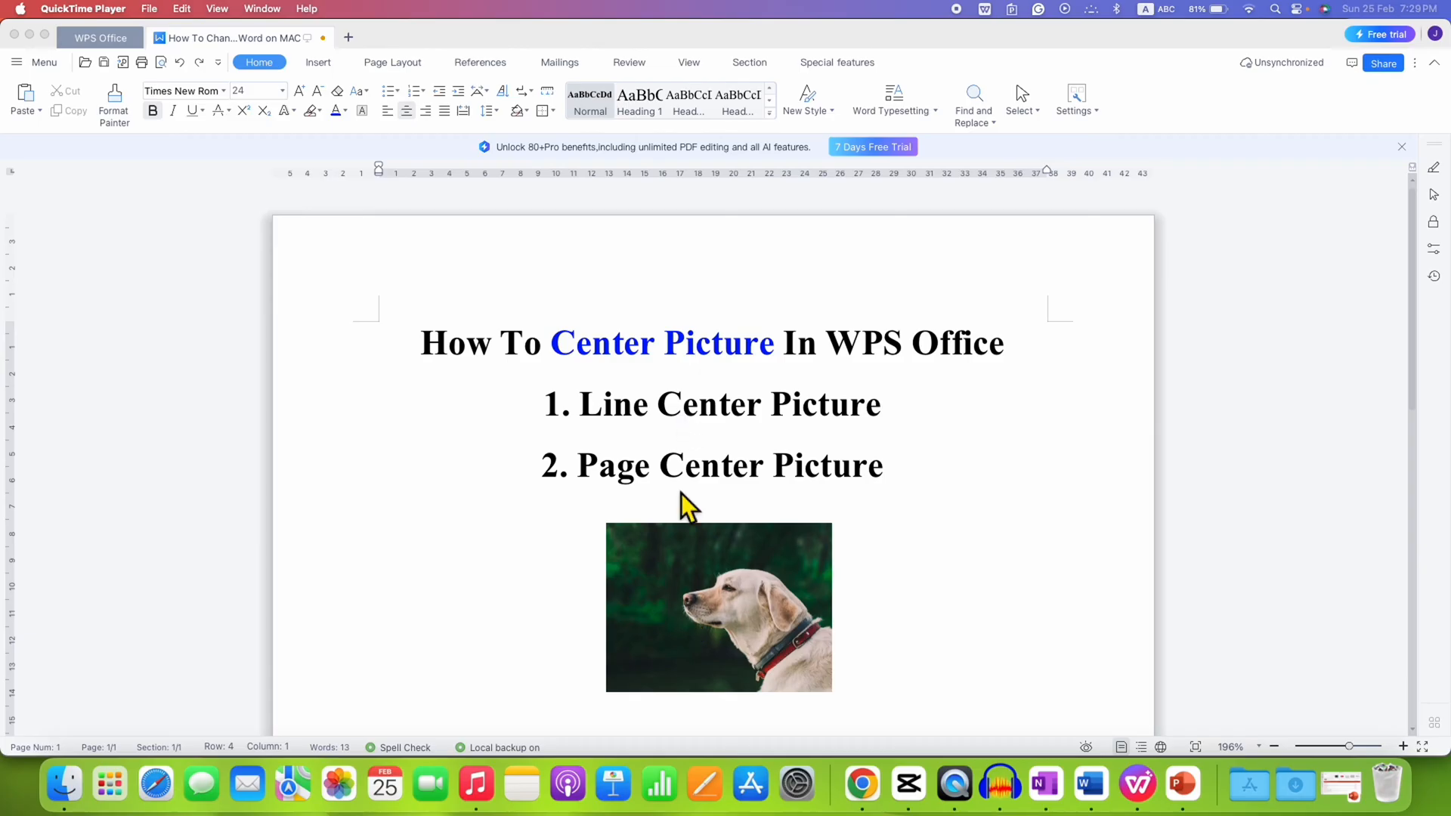
{"action": "mouse_move", "coordinate": [617, 621]}
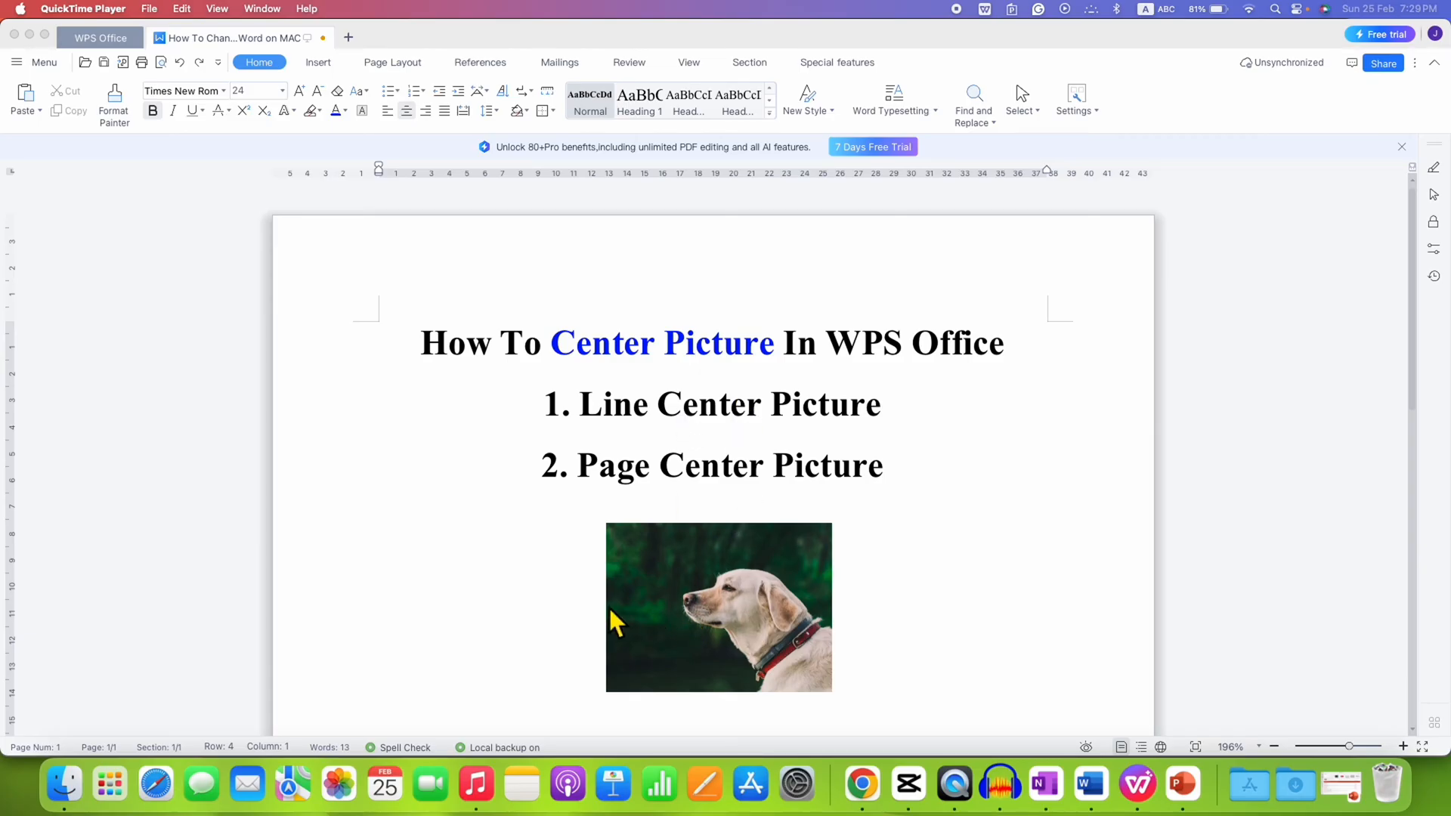
{"action": "mouse_move", "coordinate": [778, 629]}
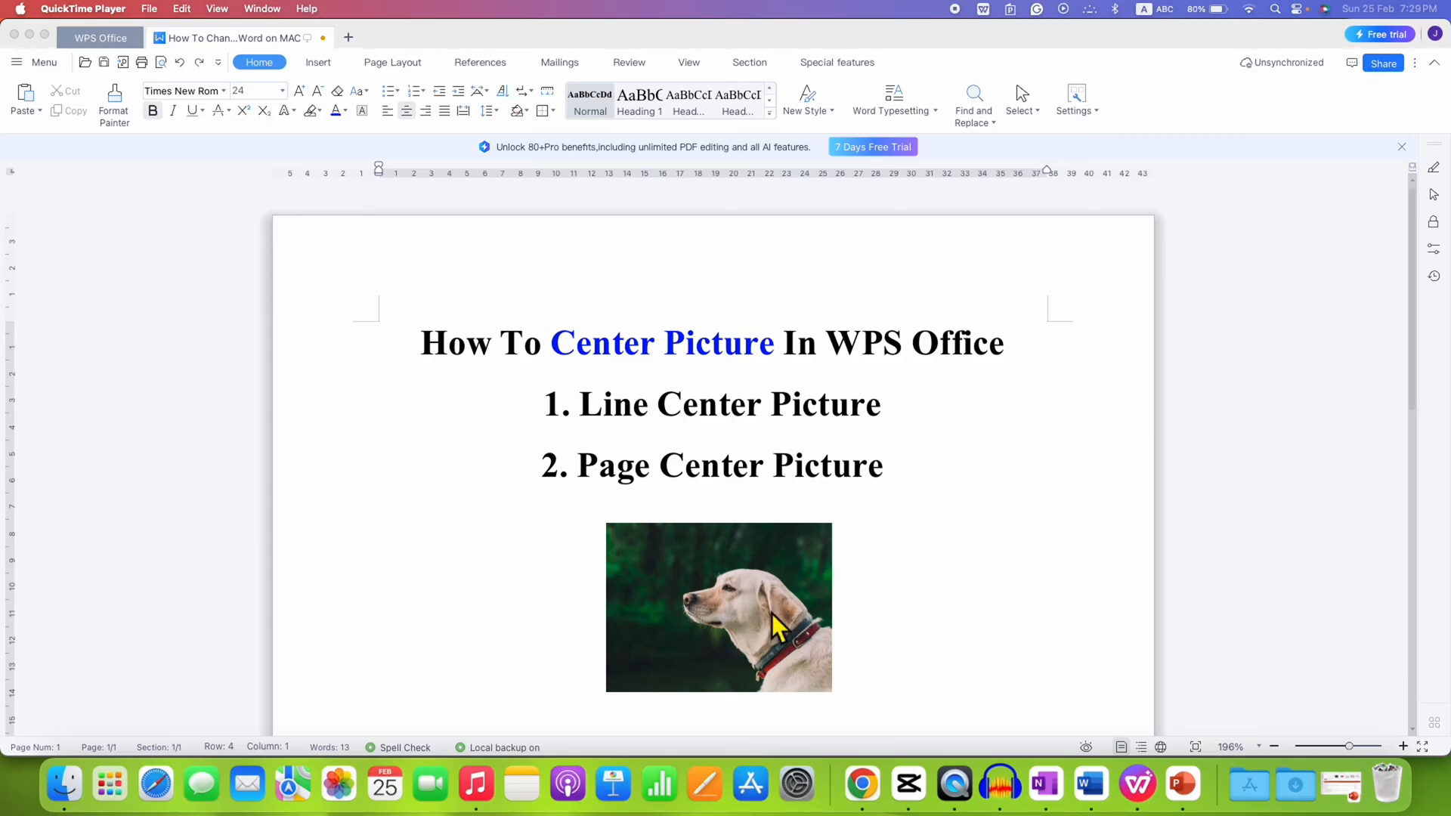
{"action": "mouse_move", "coordinate": [1342, 758]}
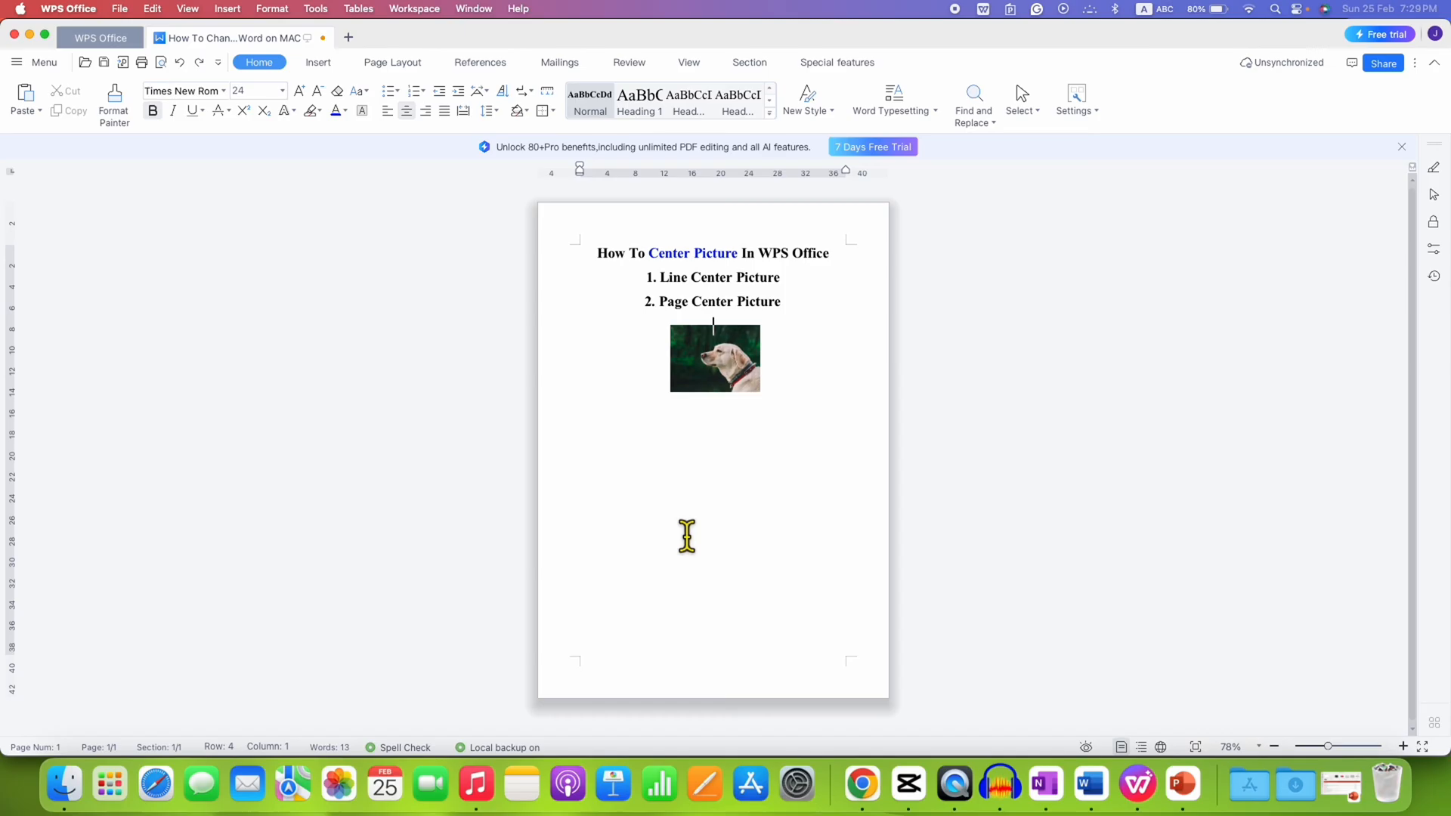
{"action": "mouse_move", "coordinate": [661, 473]}
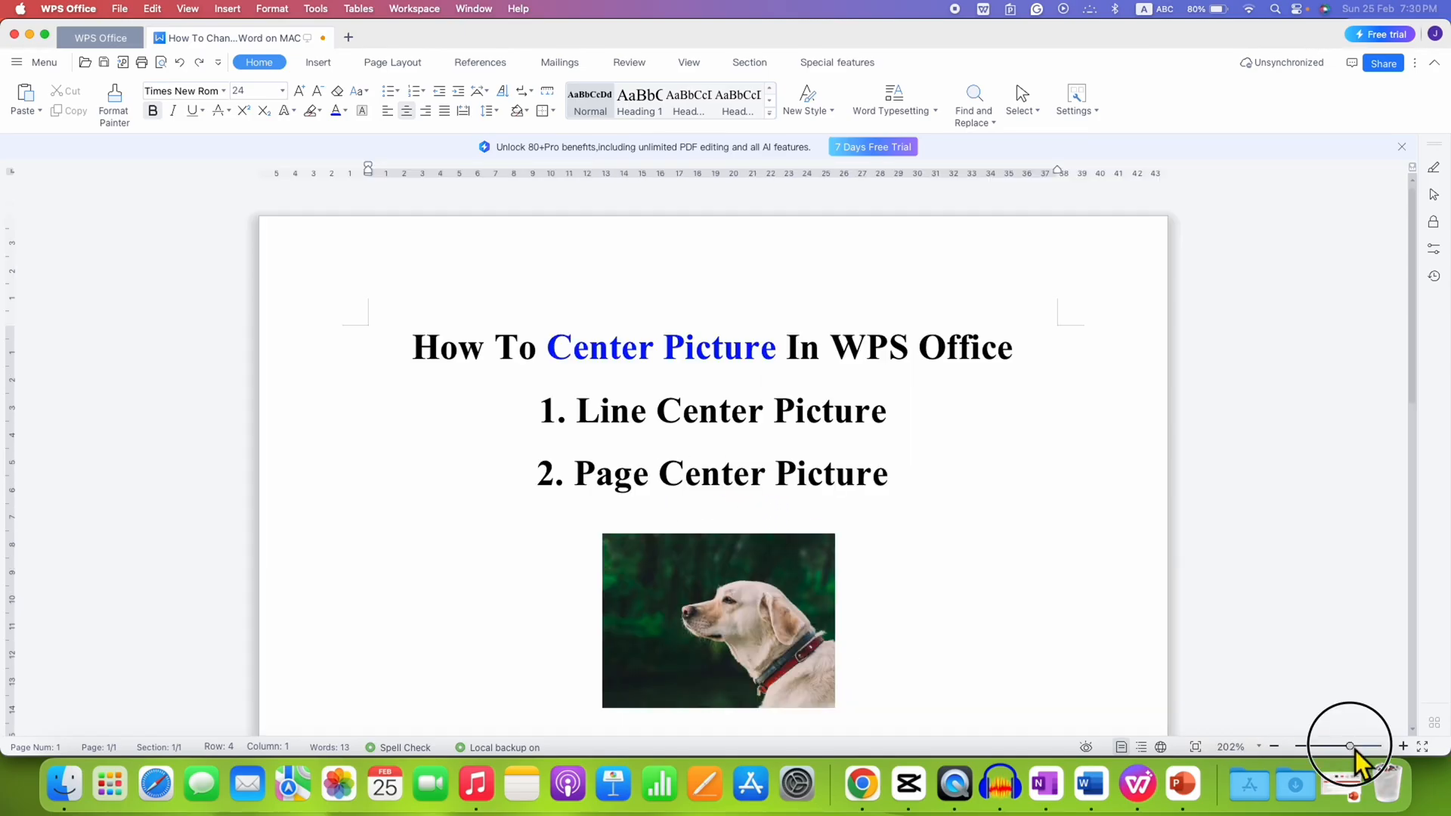
Delete the dog picture under the headings and bring up the Insert Picture choices
{"action": "left_click", "coordinate": [718, 619]}
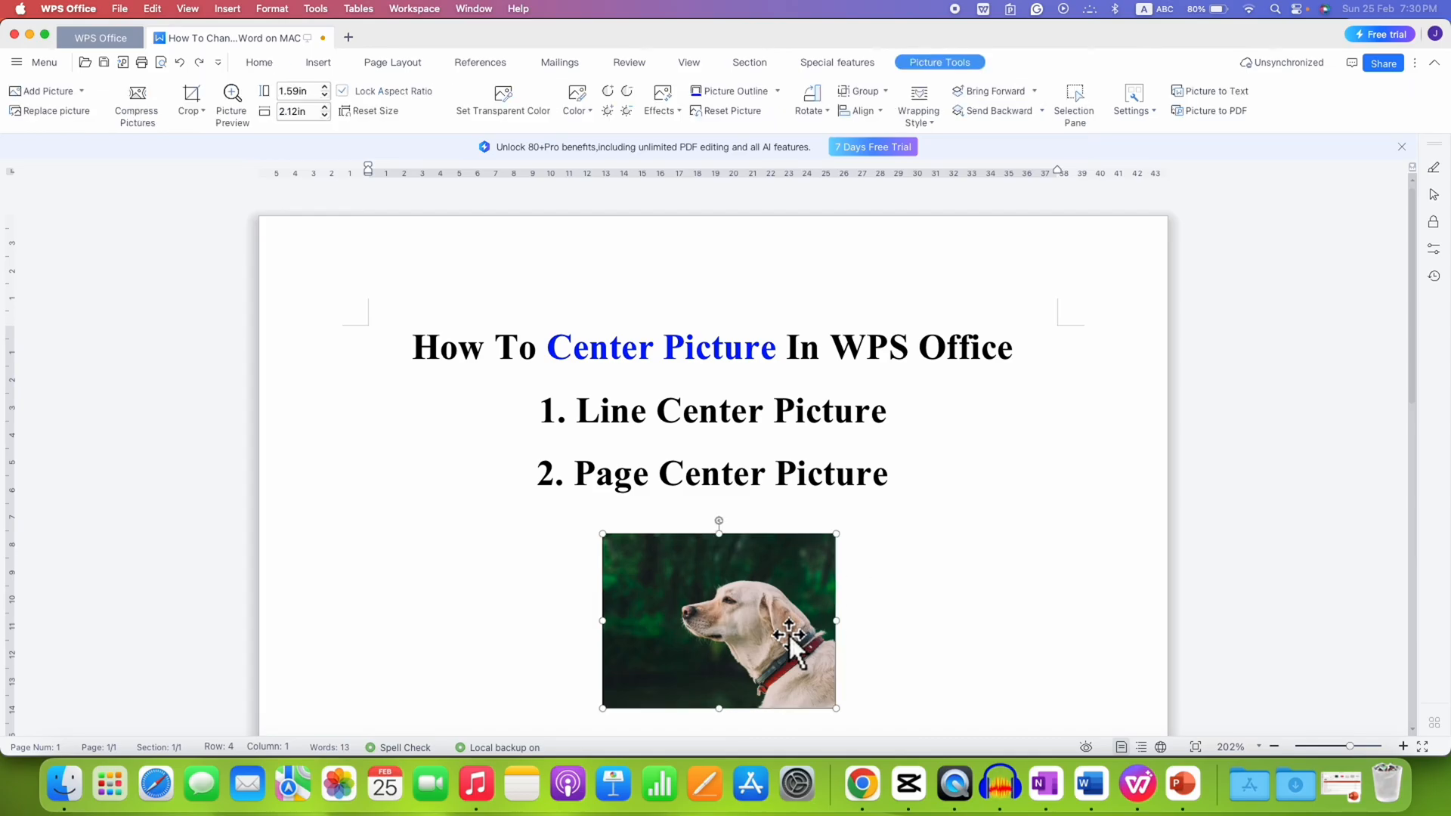
{"action": "left_click", "coordinate": [583, 418]}
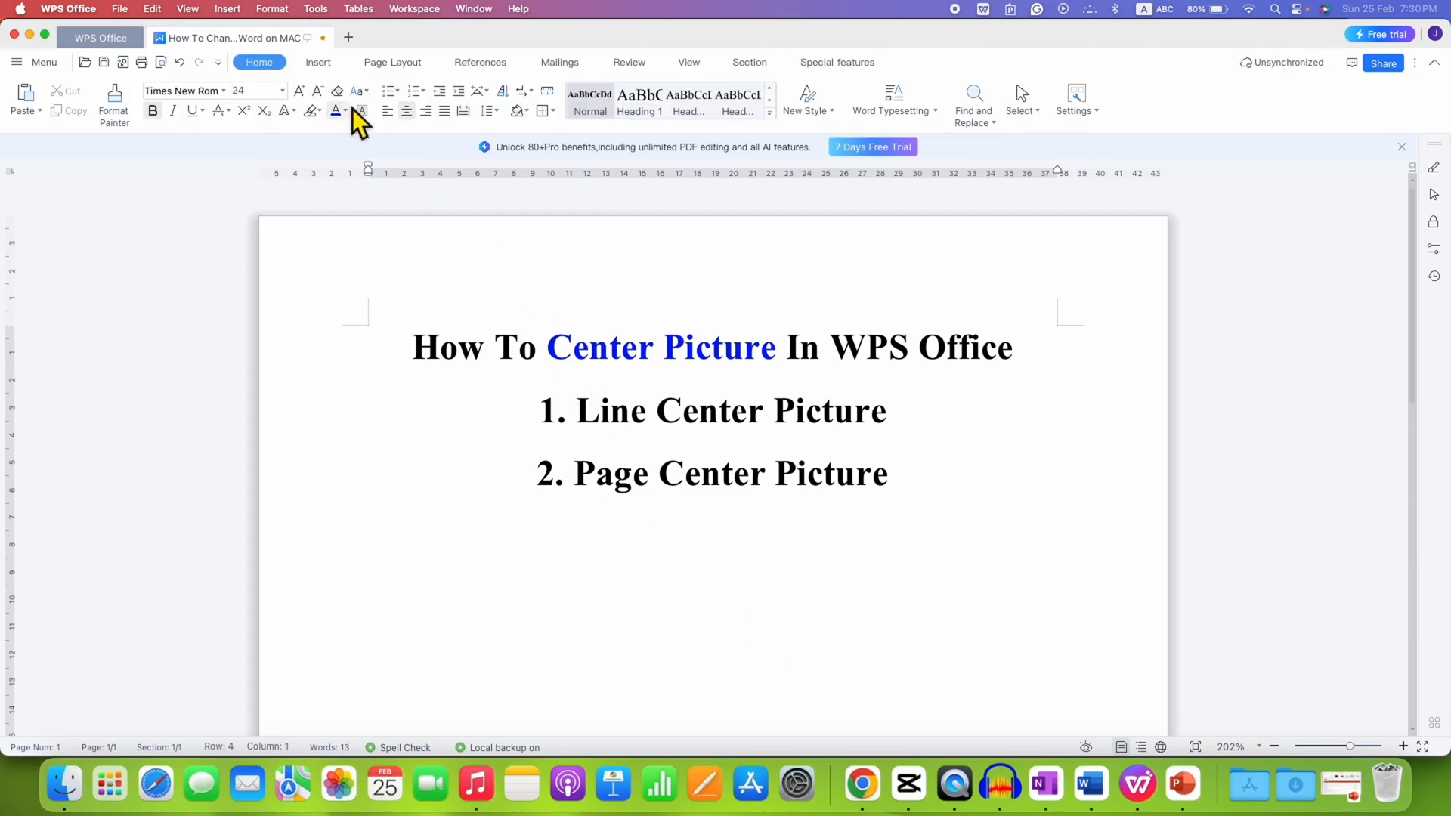
{"action": "left_click", "coordinate": [317, 62]}
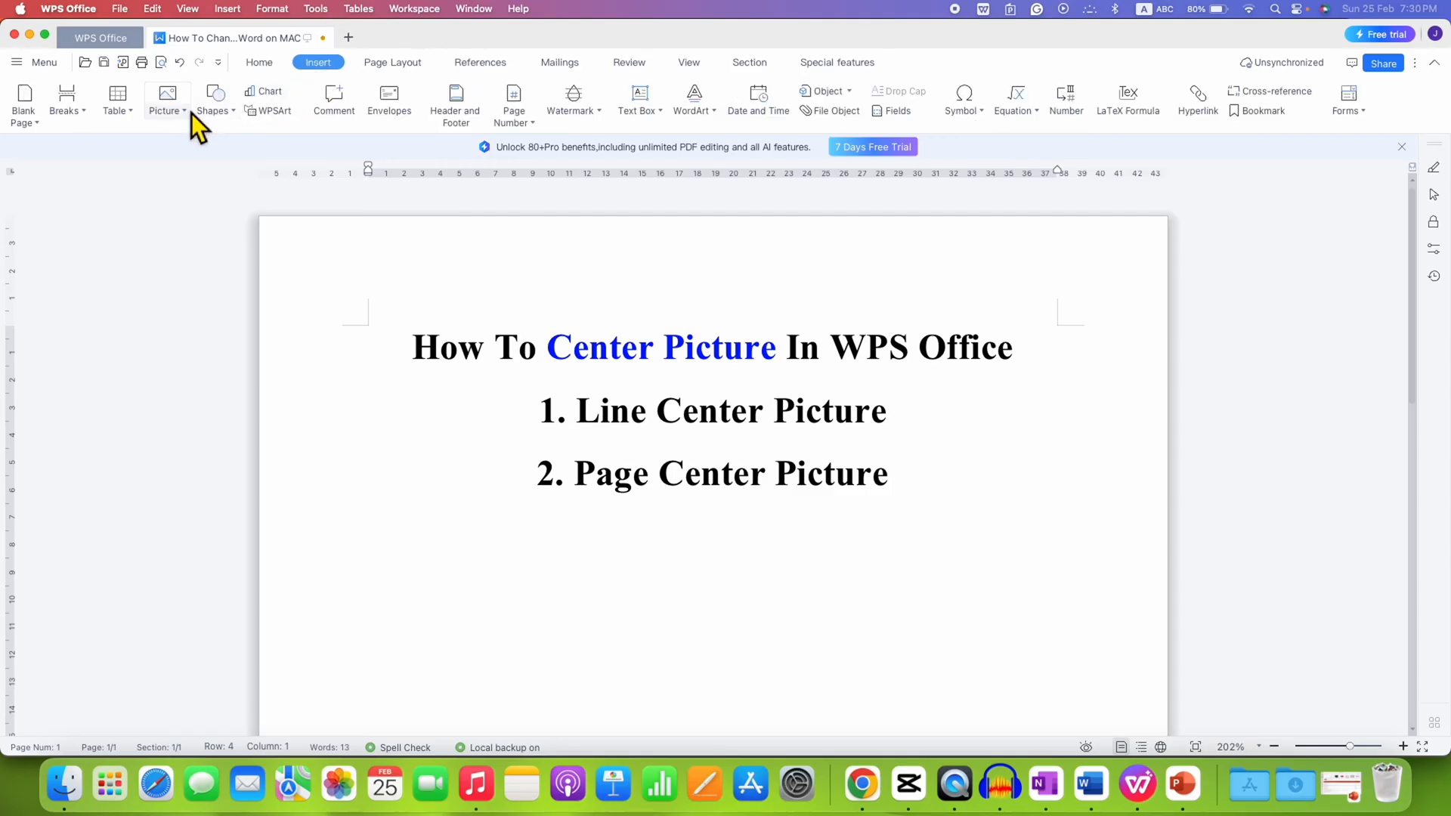
{"action": "left_click", "coordinate": [166, 99]}
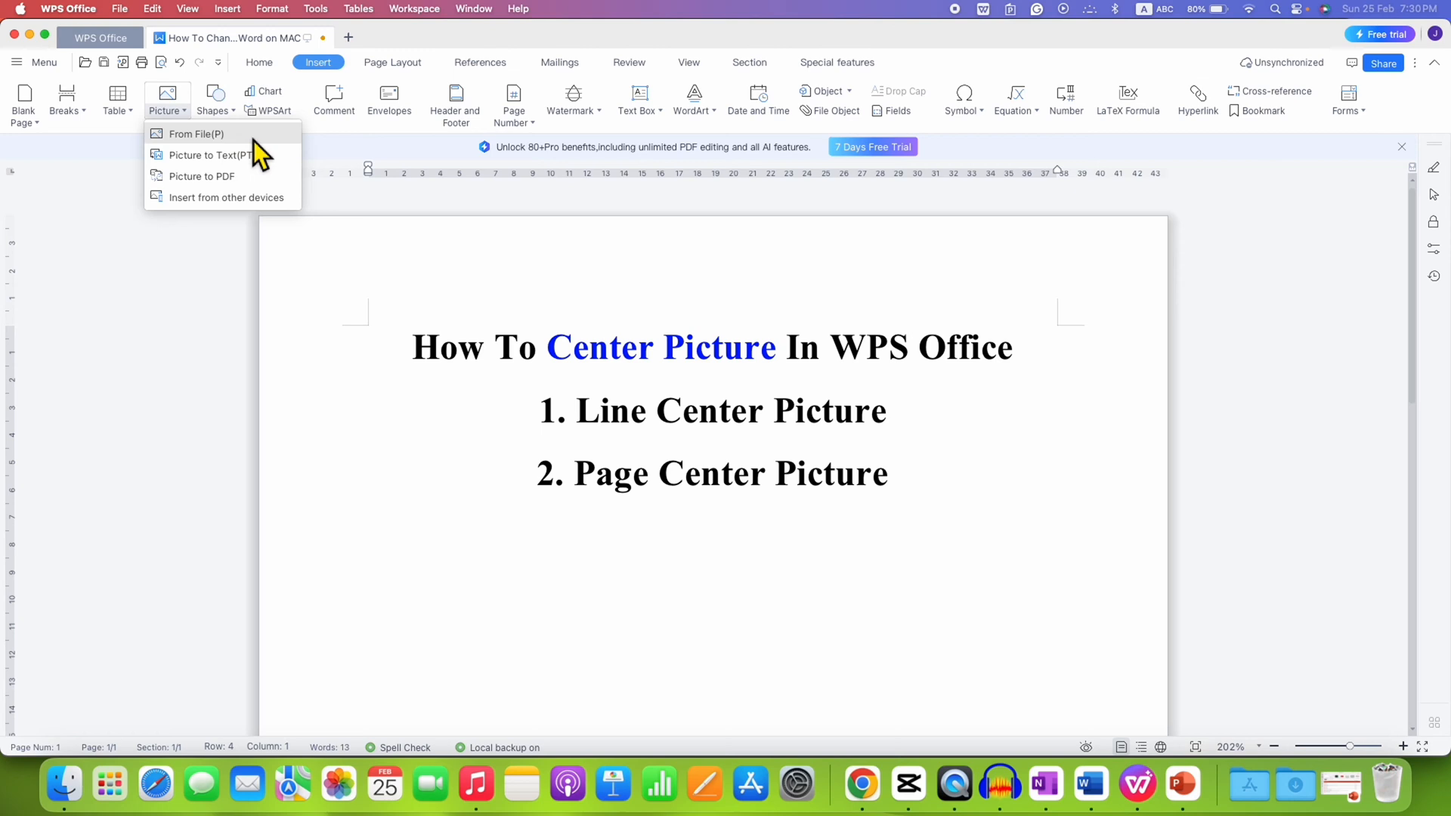
{"action": "mouse_move", "coordinate": [246, 145]}
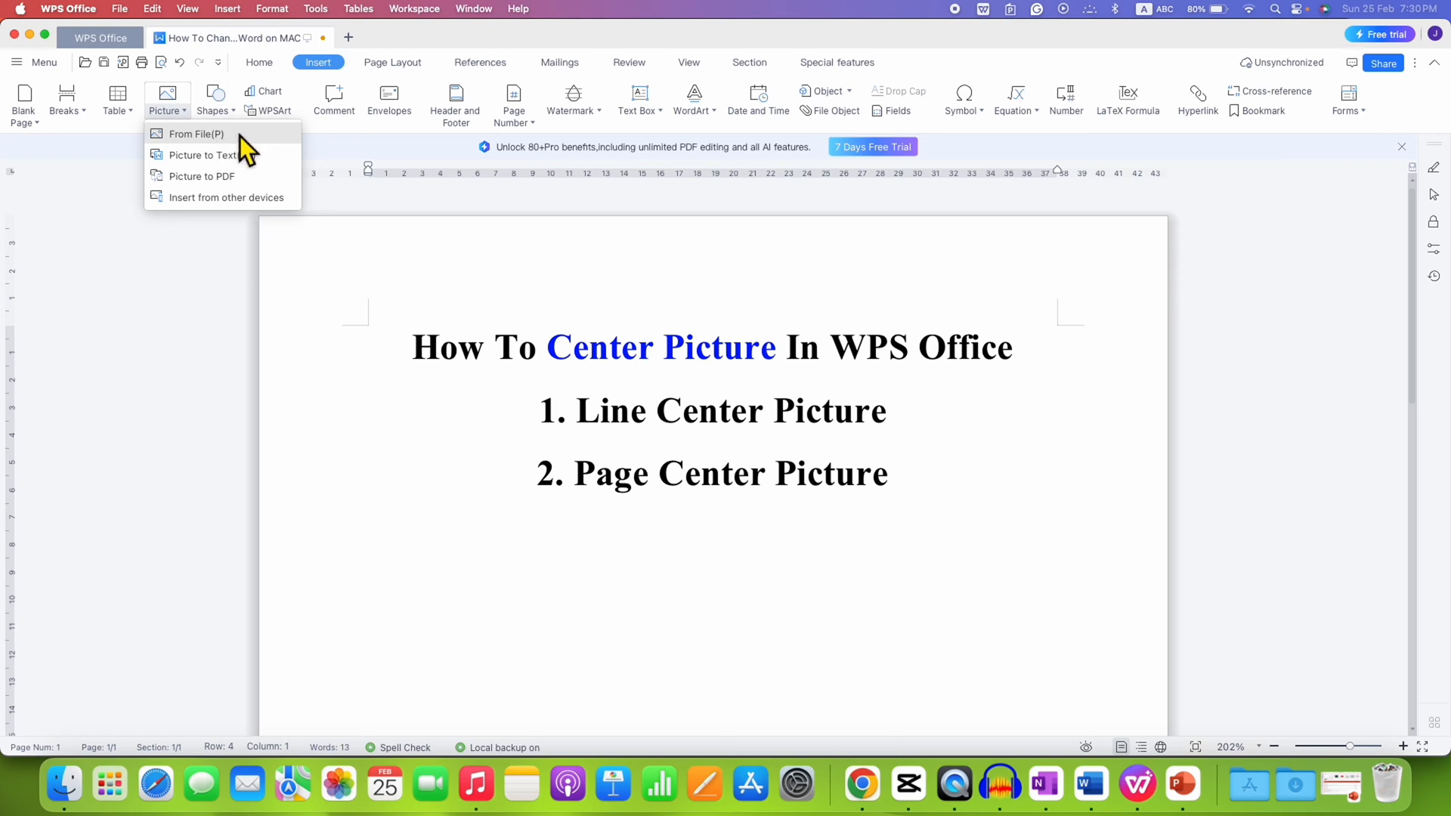
Insert the labrador-retriever photo from file beneath the three headings
{"action": "left_click", "coordinate": [194, 133]}
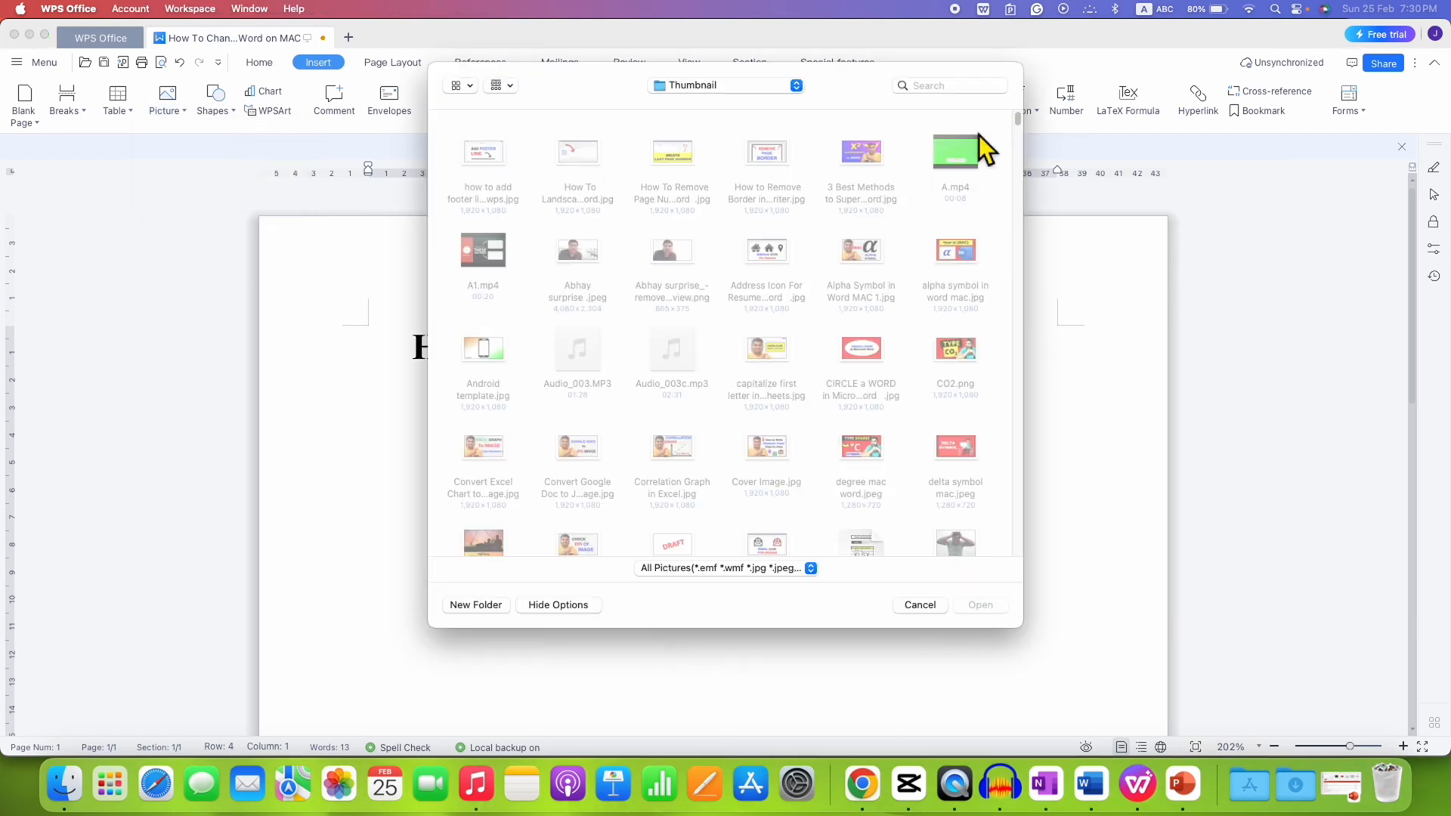
{"action": "type", "text": "cat"}
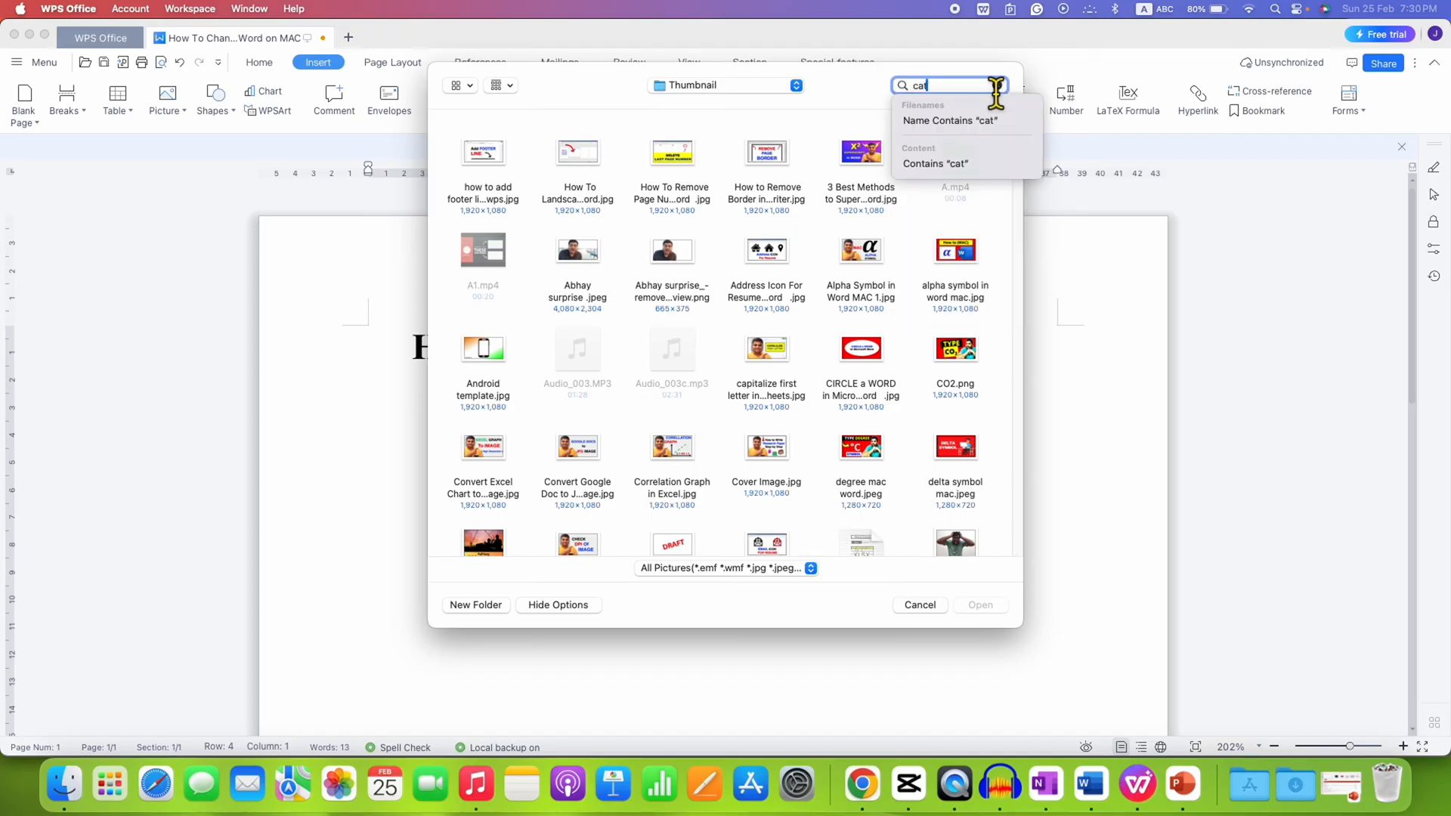
{"action": "type", "text": "dr"}
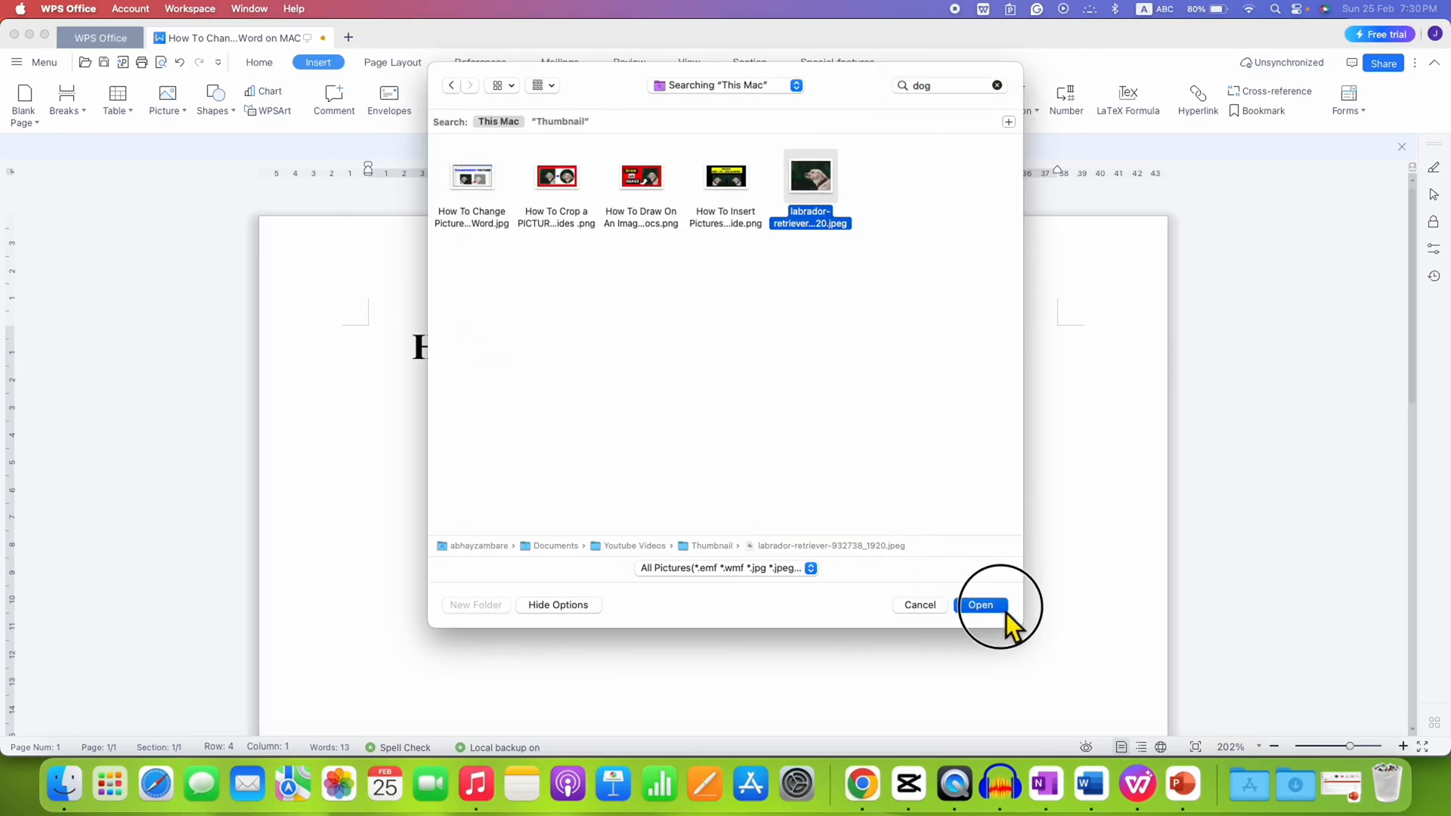
{"action": "left_click", "coordinate": [980, 605]}
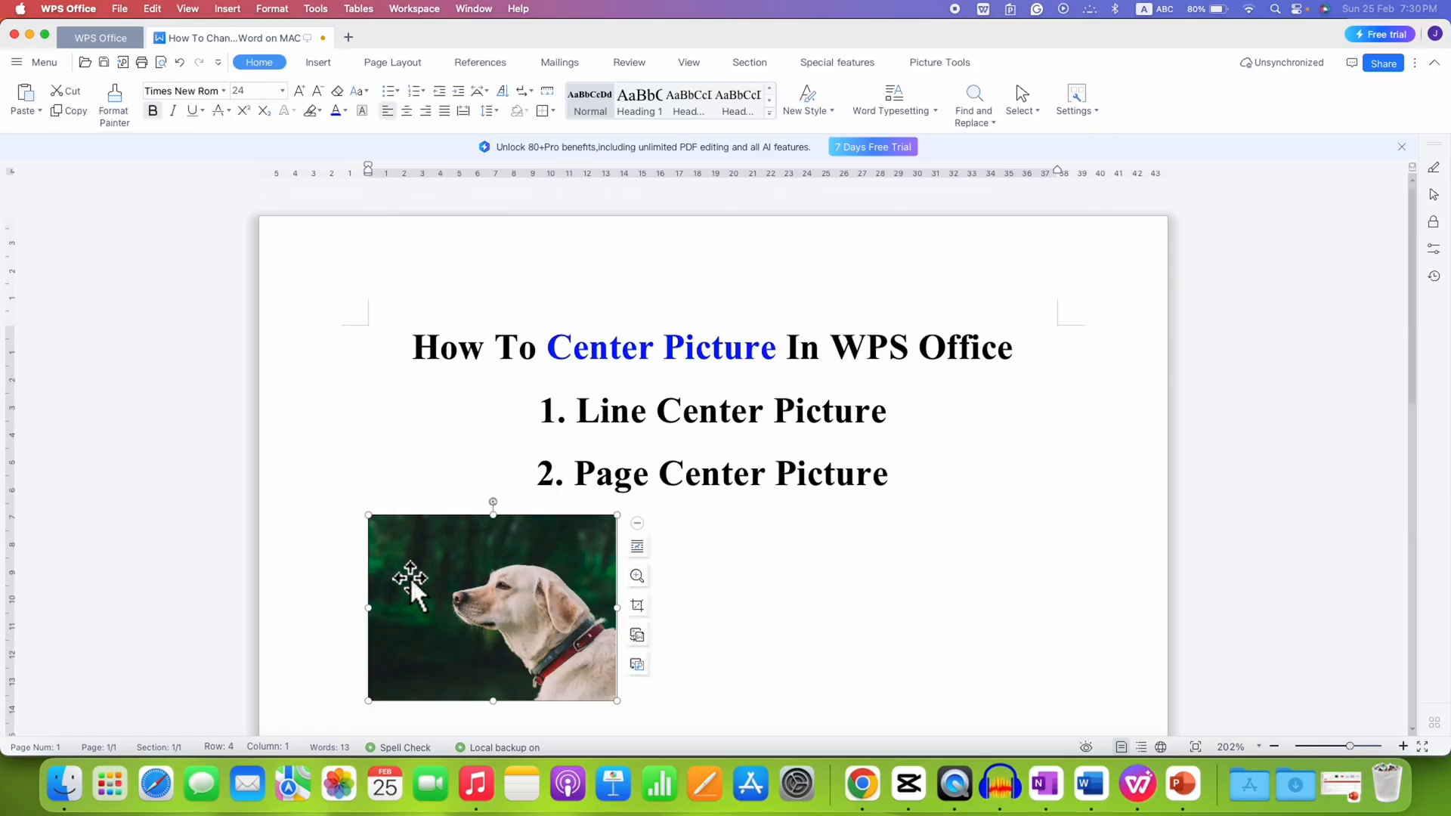
{"action": "mouse_move", "coordinate": [835, 603]}
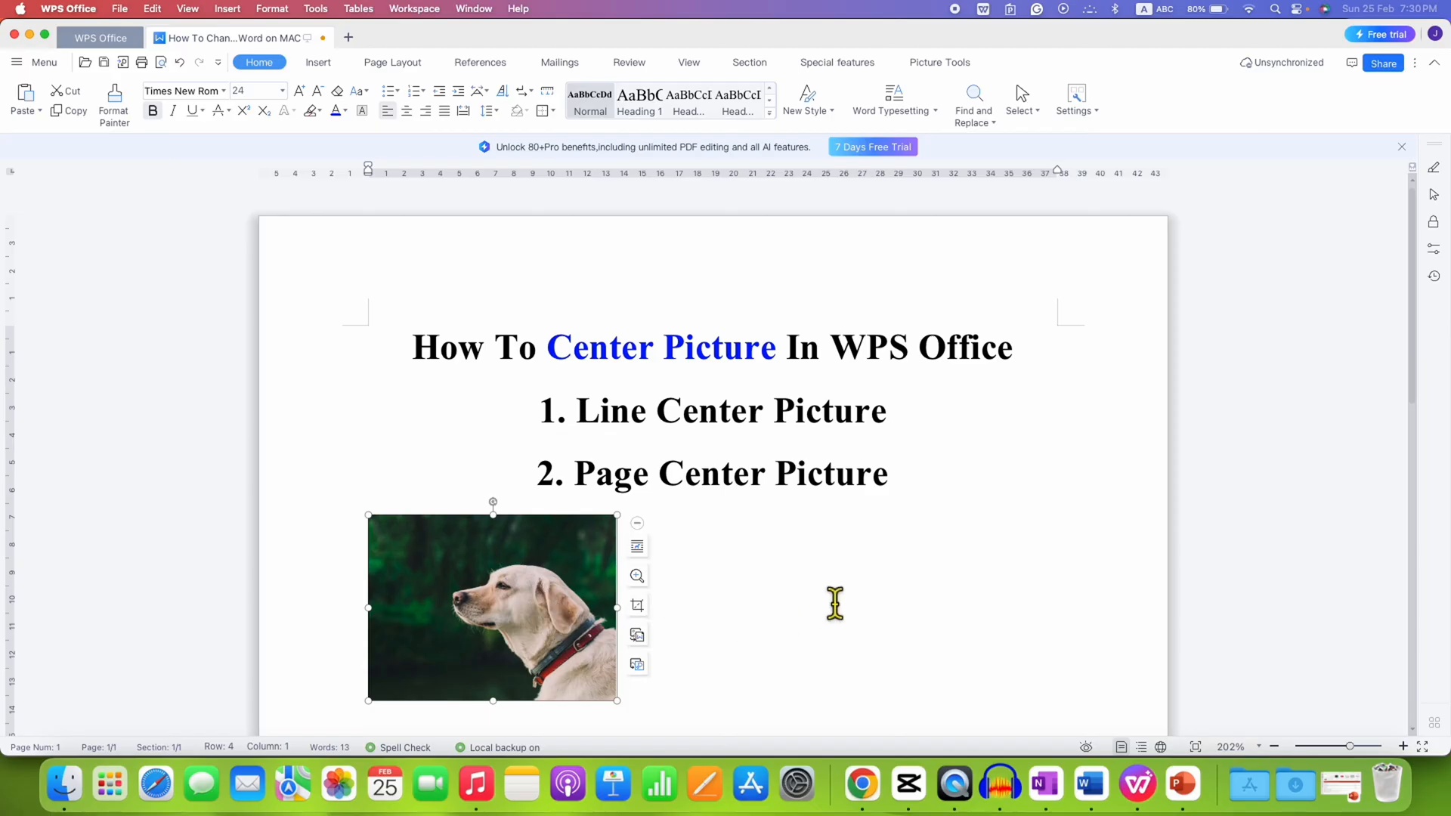
{"action": "mouse_move", "coordinate": [587, 418]}
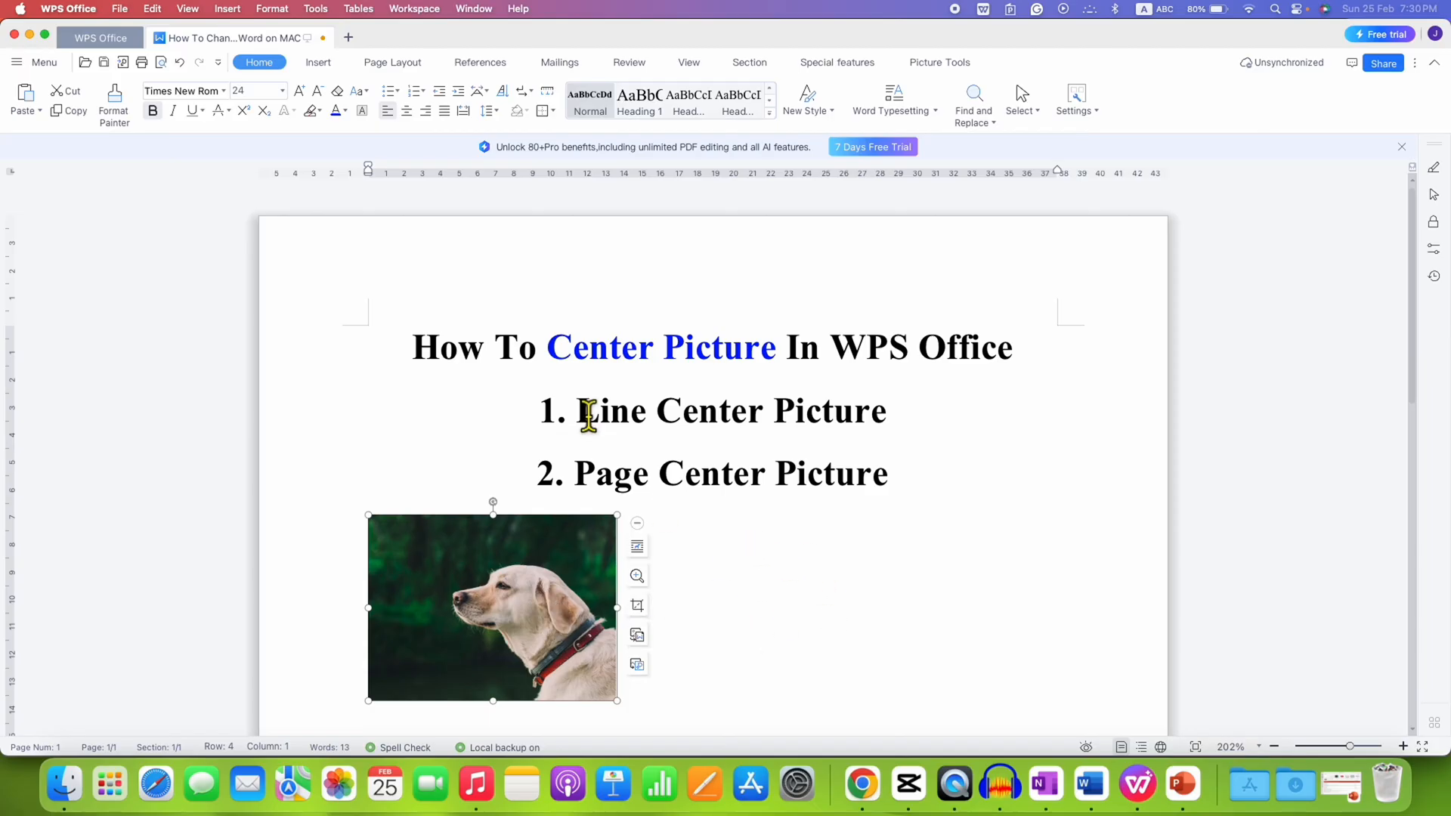
{"action": "mouse_move", "coordinate": [406, 110]}
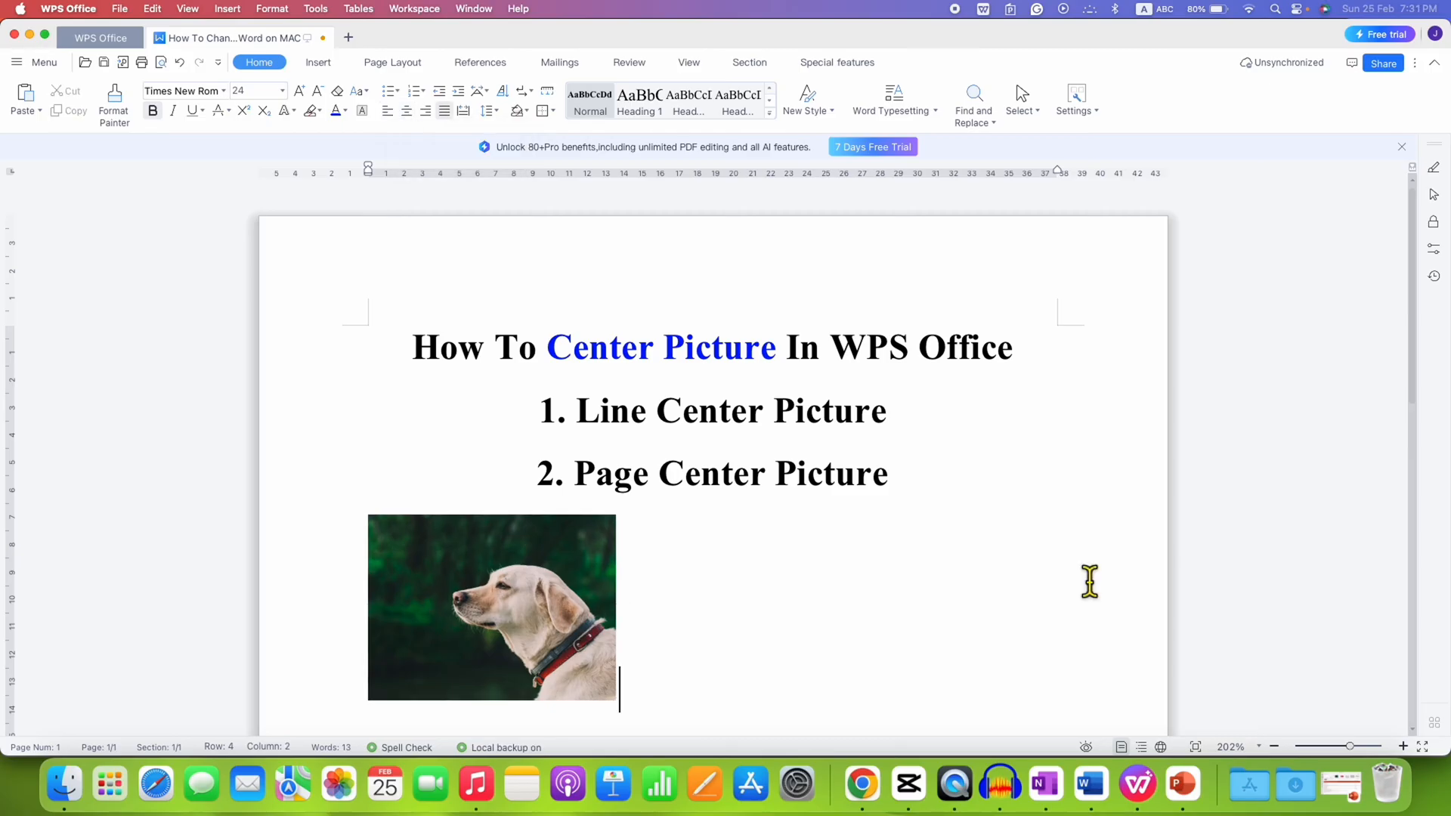
Center the Labrador picture horizontally on its line with Ctrl+E
{"action": "left_click", "coordinate": [491, 608]}
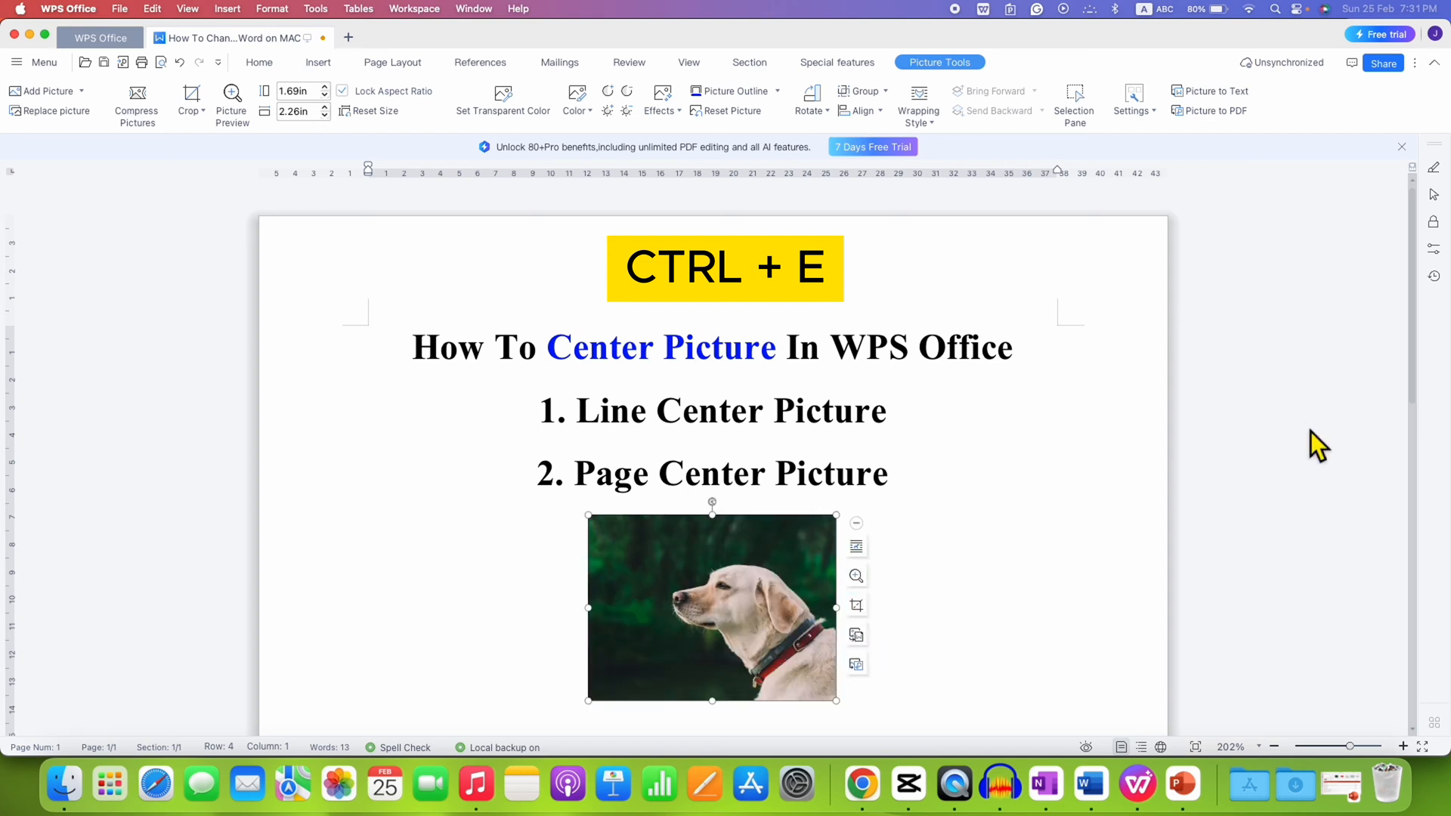
{"action": "left_click", "coordinate": [921, 410]}
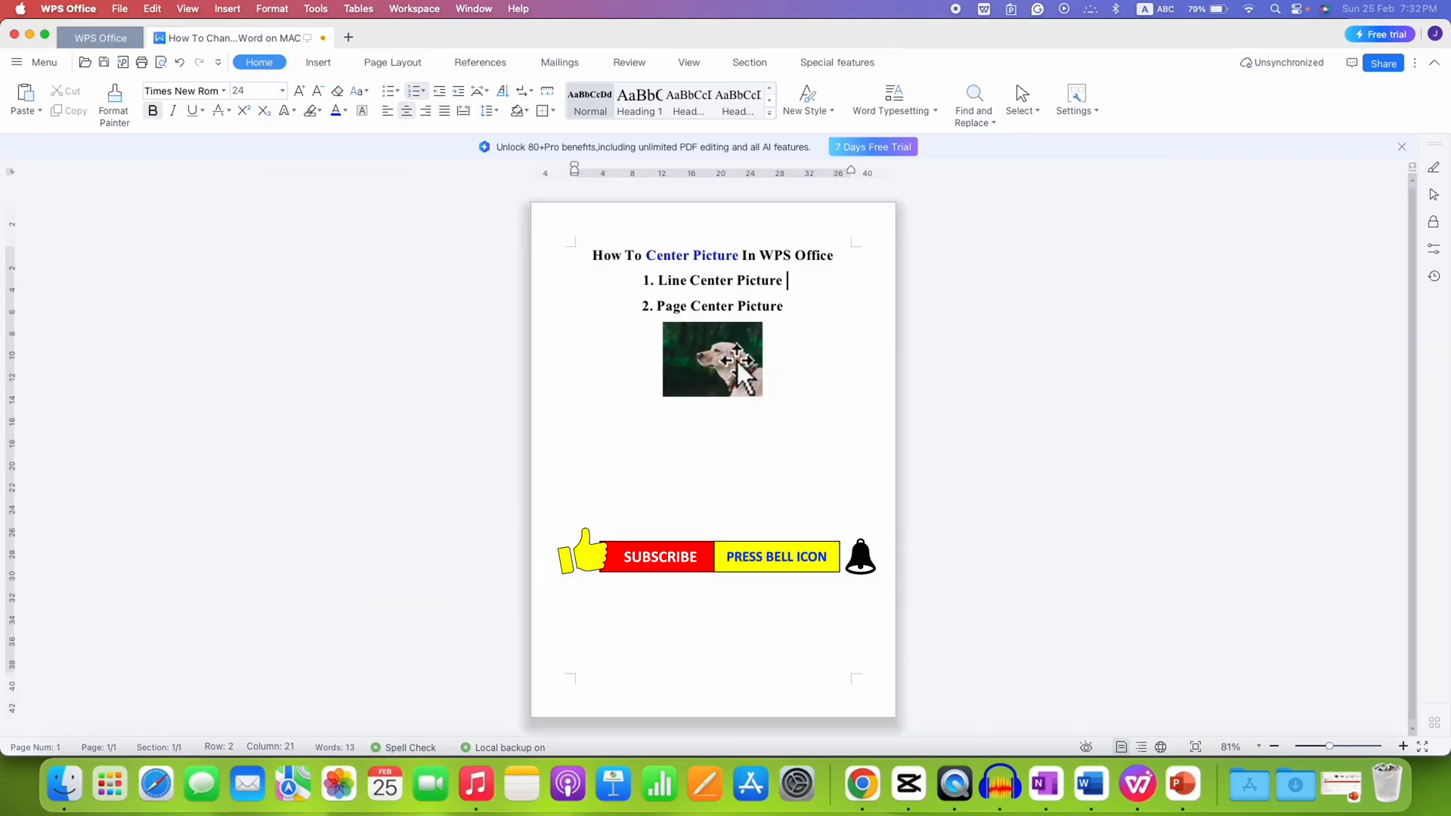
Switch the picture's layout to a Wrap Text style instead of in line with text
{"action": "left_click", "coordinate": [713, 360]}
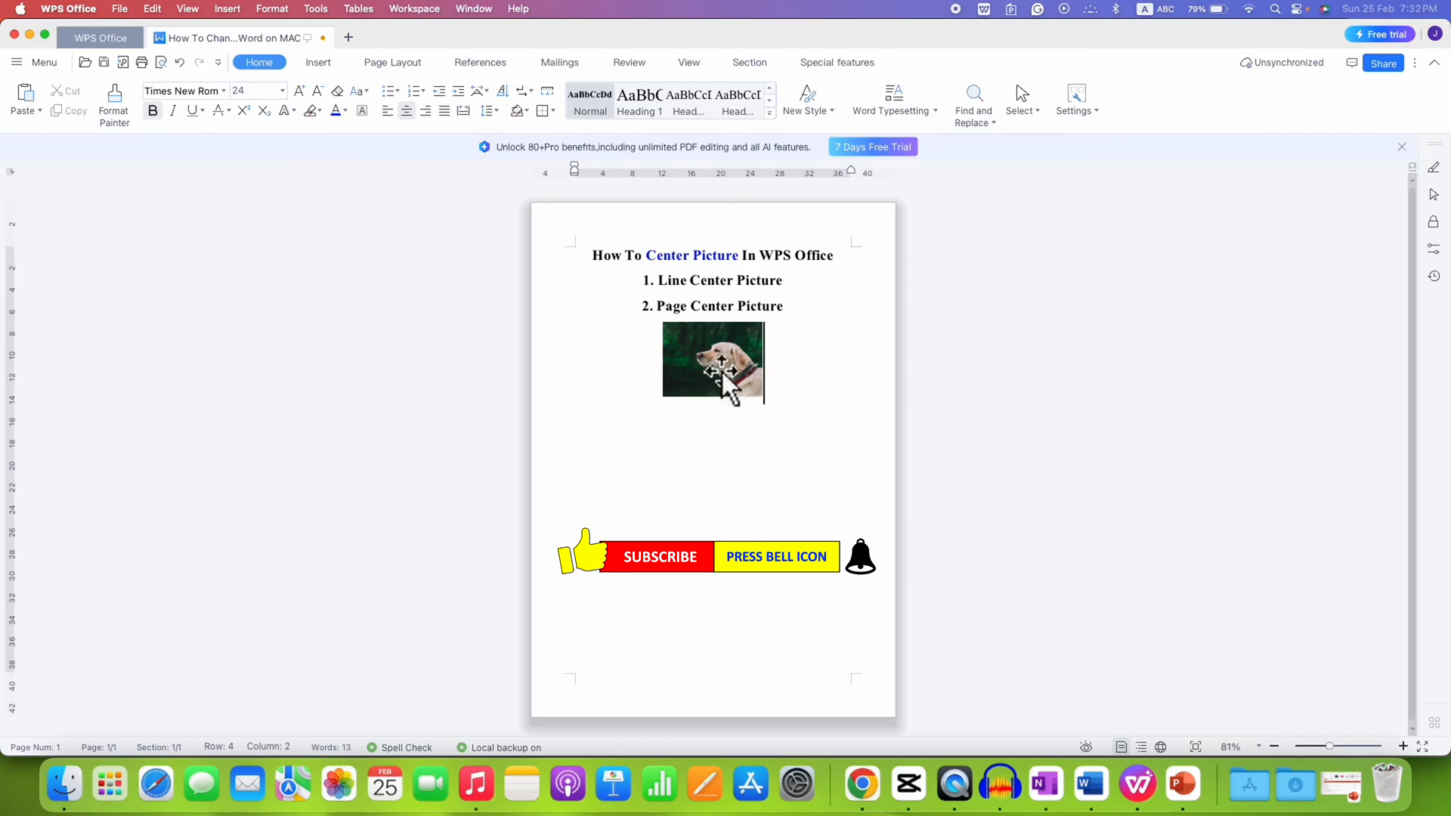
{"action": "left_click", "coordinate": [712, 361]}
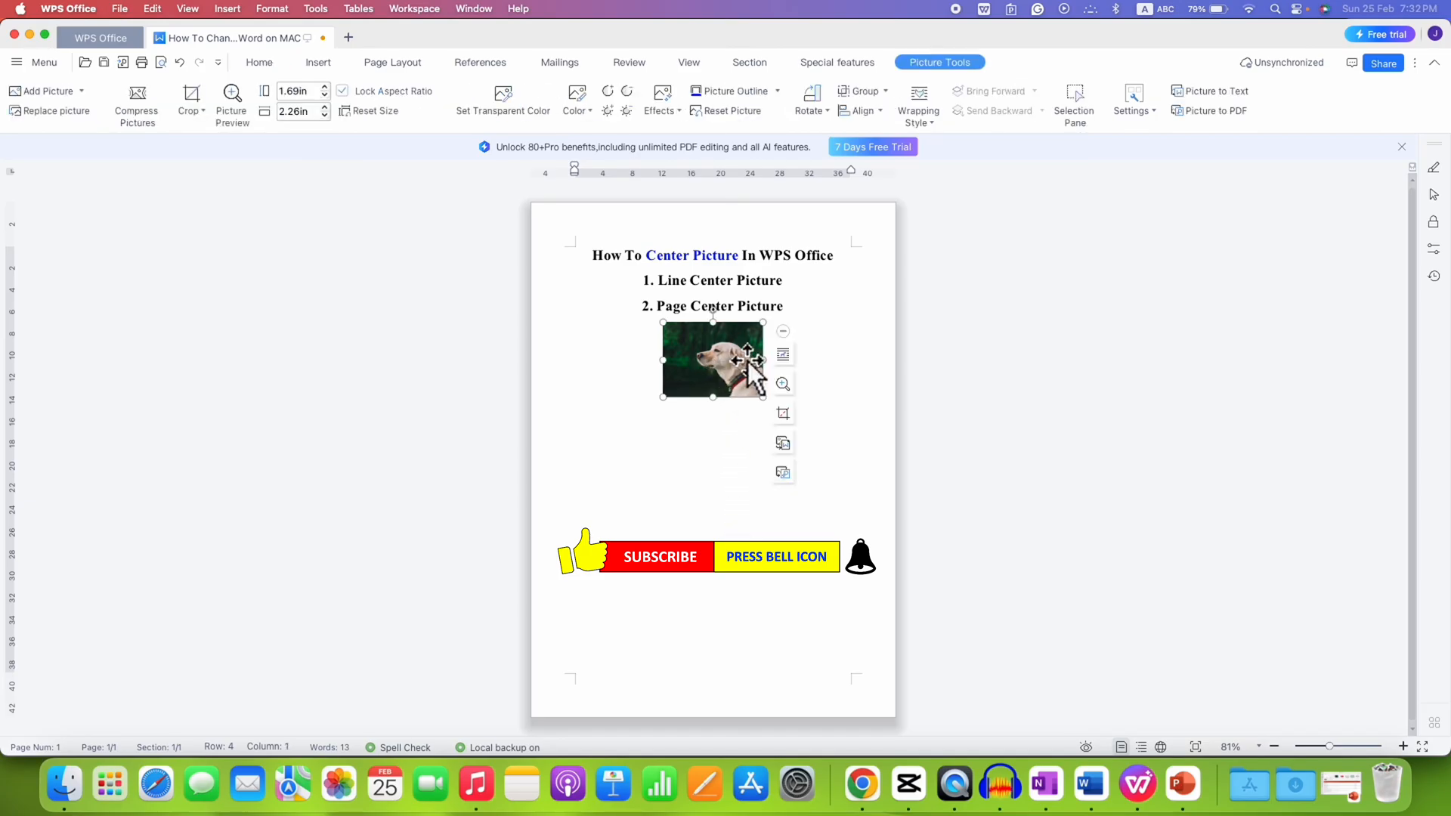
{"action": "mouse_move", "coordinate": [781, 355]}
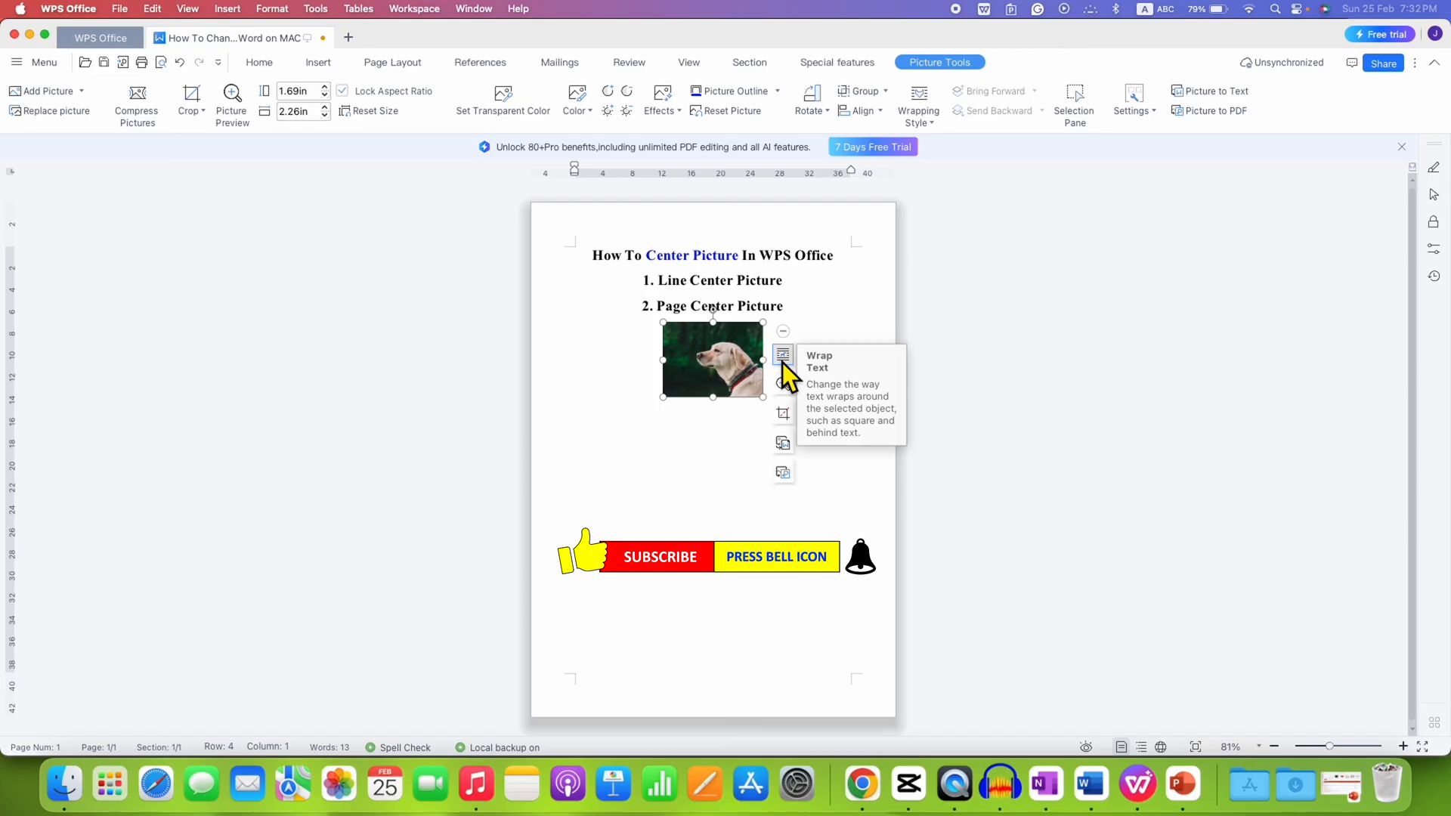
{"action": "left_click", "coordinate": [782, 355]}
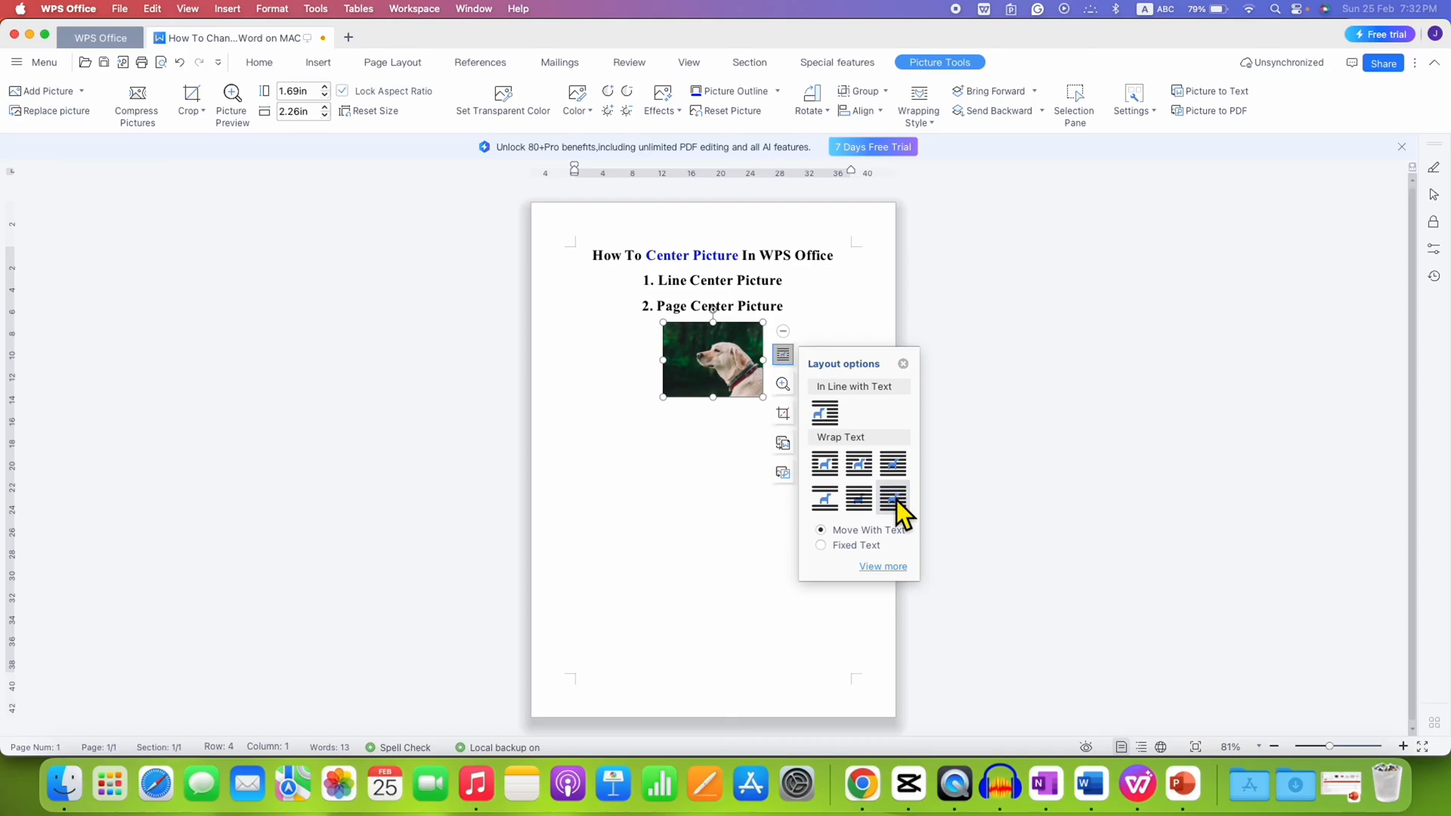
{"action": "mouse_move", "coordinate": [912, 449]}
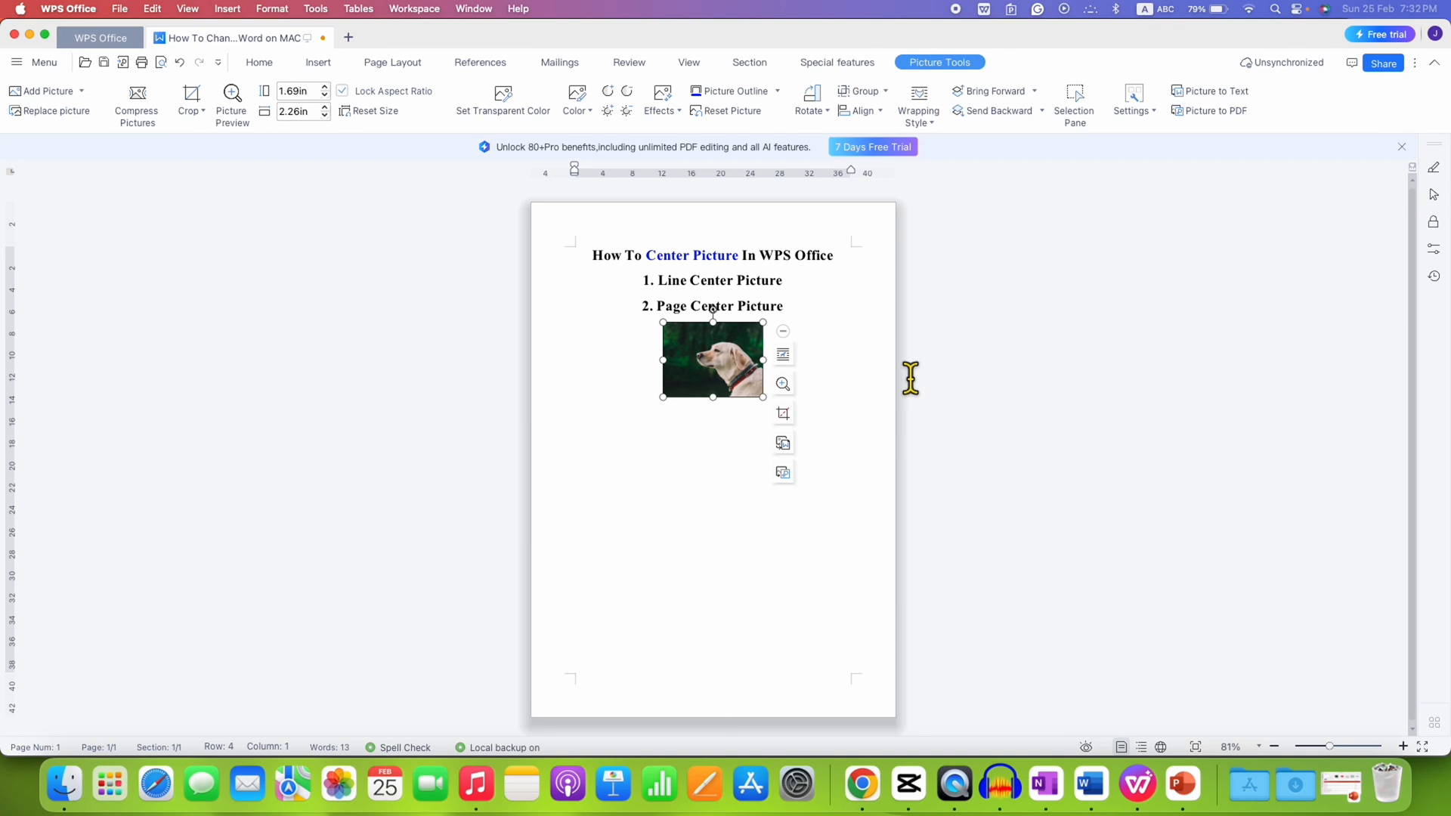
{"action": "mouse_move", "coordinate": [712, 362]}
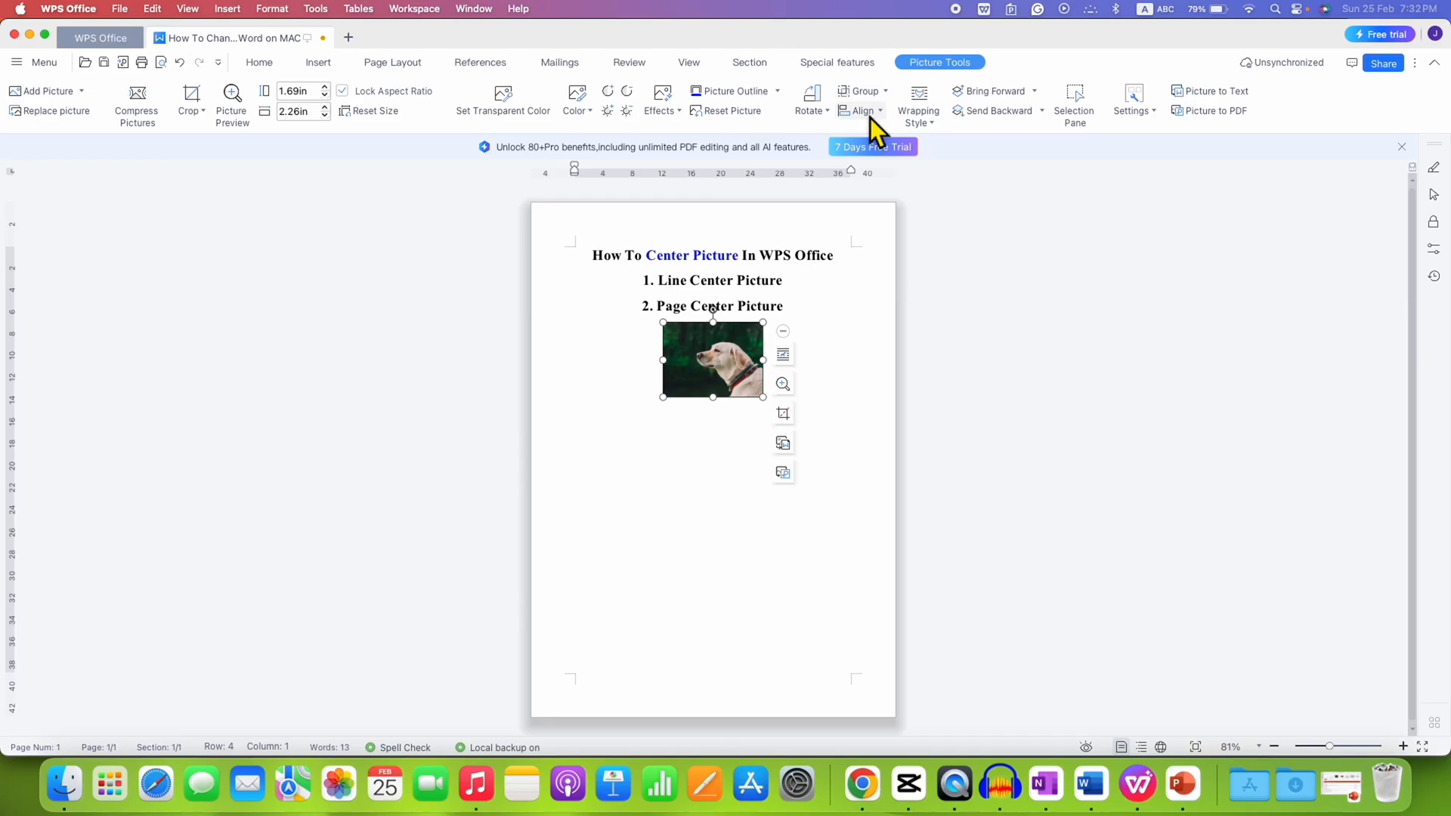
Align the picture to the page's vertical middle, keeping it horizontally centered
{"action": "left_click", "coordinate": [860, 111]}
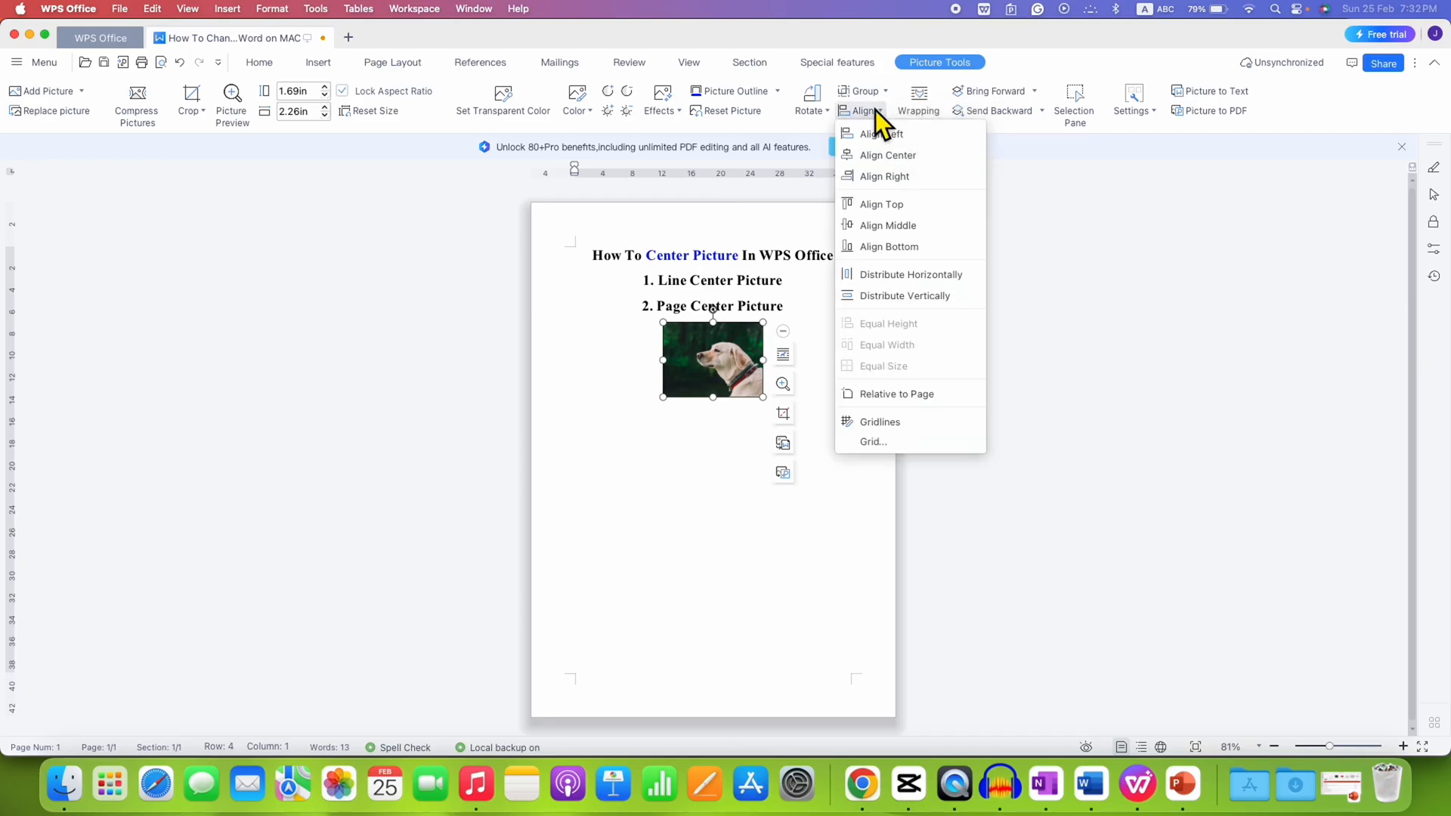
{"action": "mouse_move", "coordinate": [903, 175]}
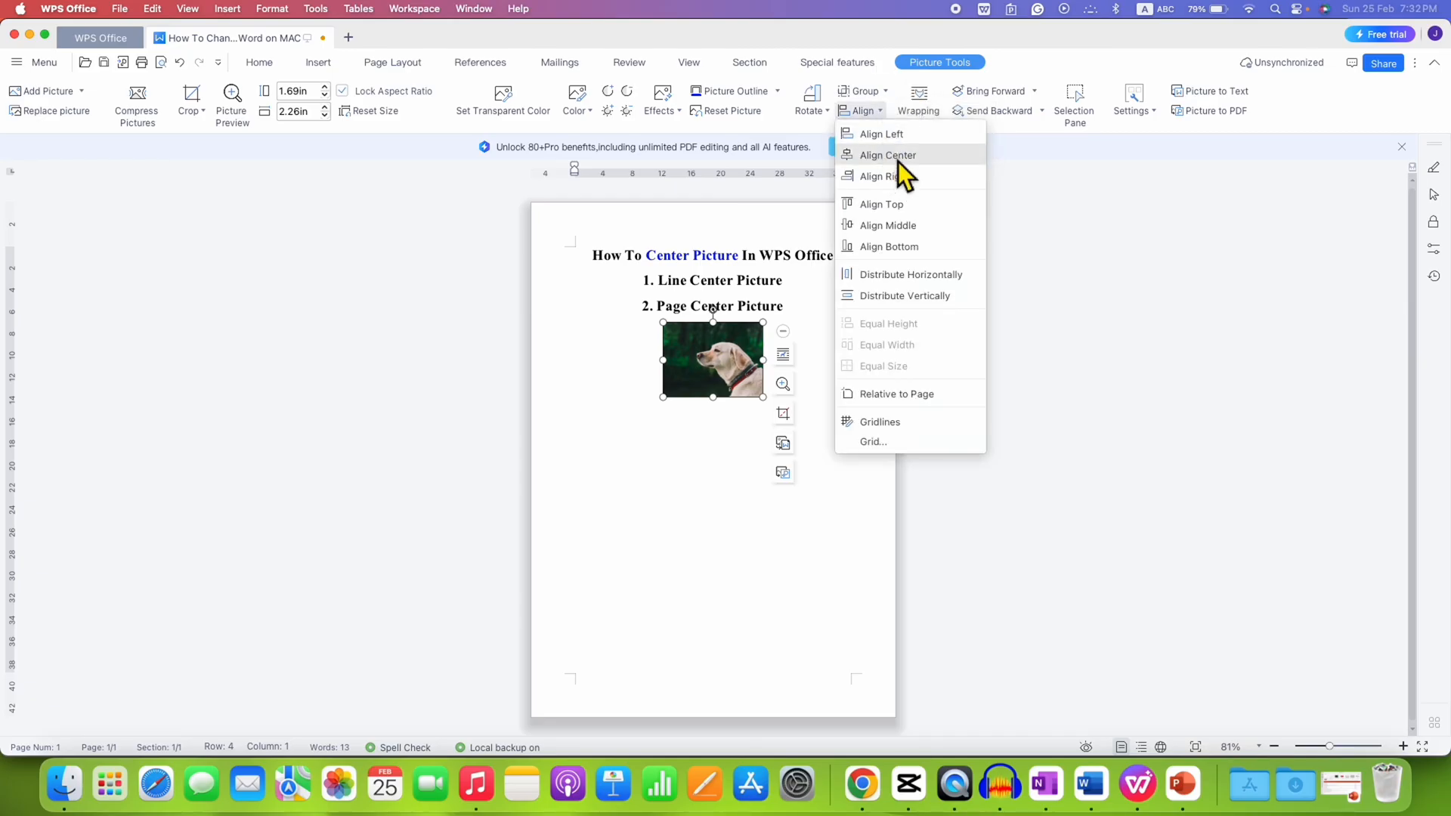
{"action": "mouse_move", "coordinate": [865, 110]}
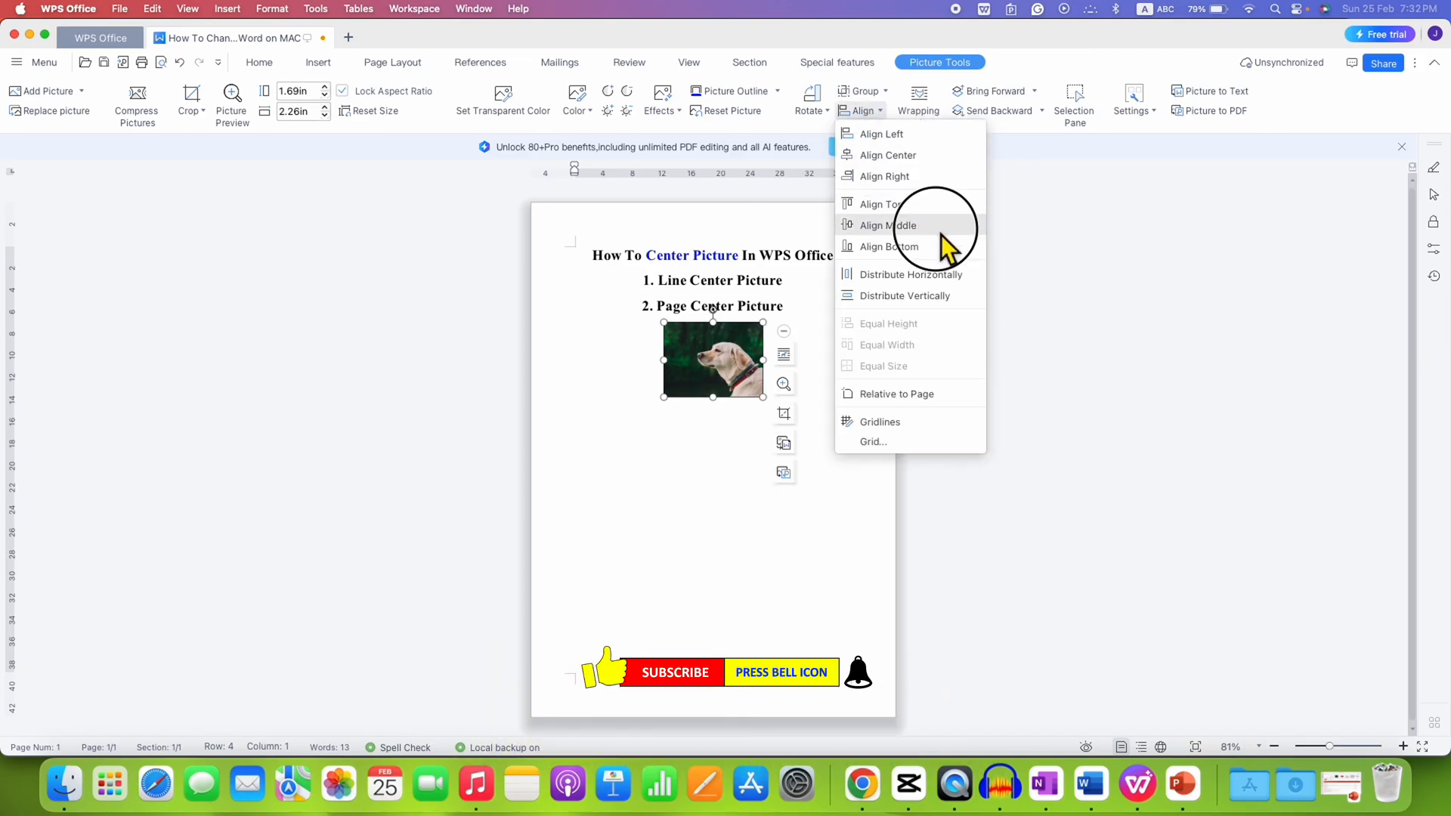
{"action": "left_click", "coordinate": [887, 226]}
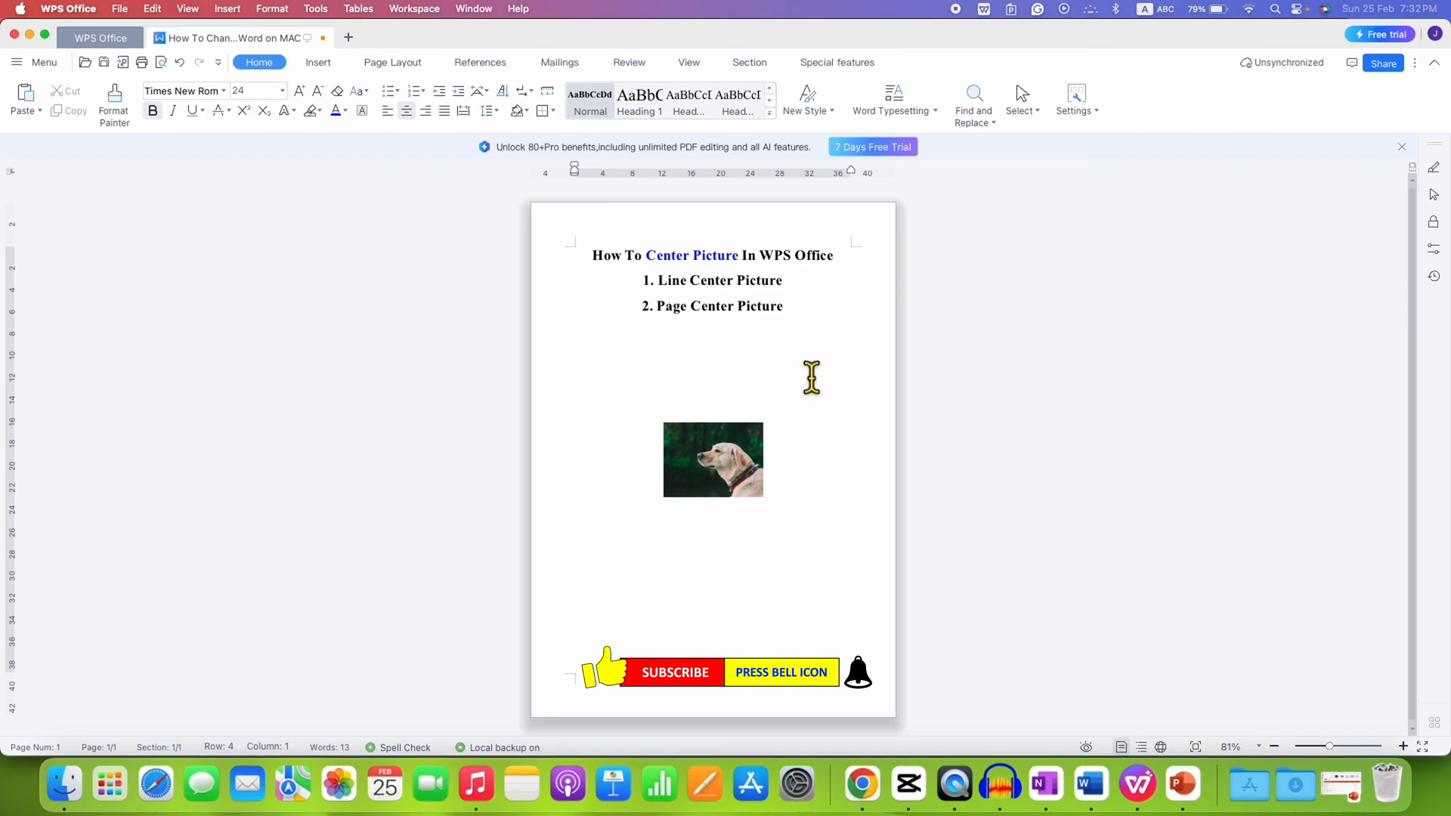
{"action": "mouse_move", "coordinate": [786, 456]}
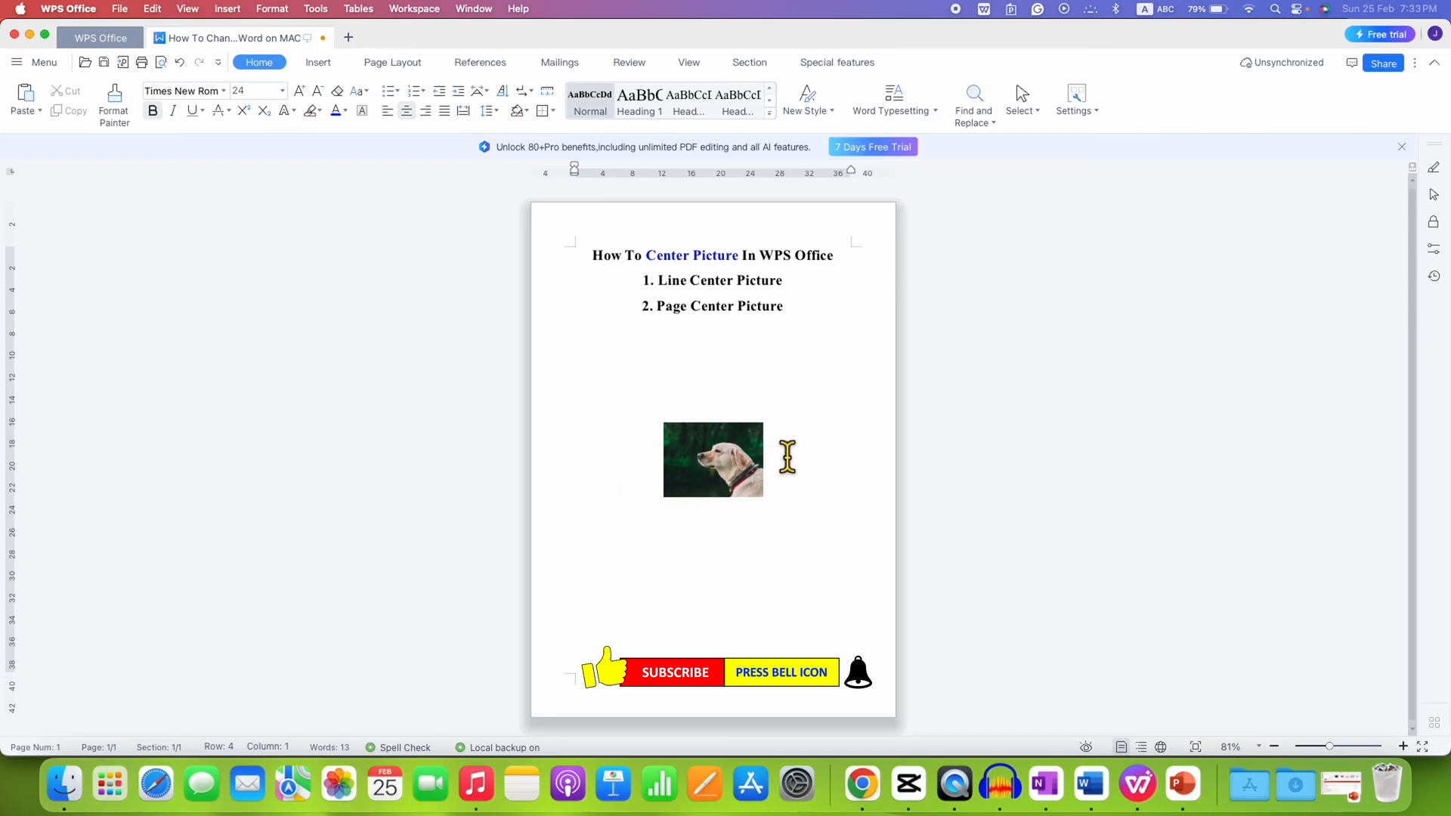
{"action": "mouse_move", "coordinate": [1334, 560]}
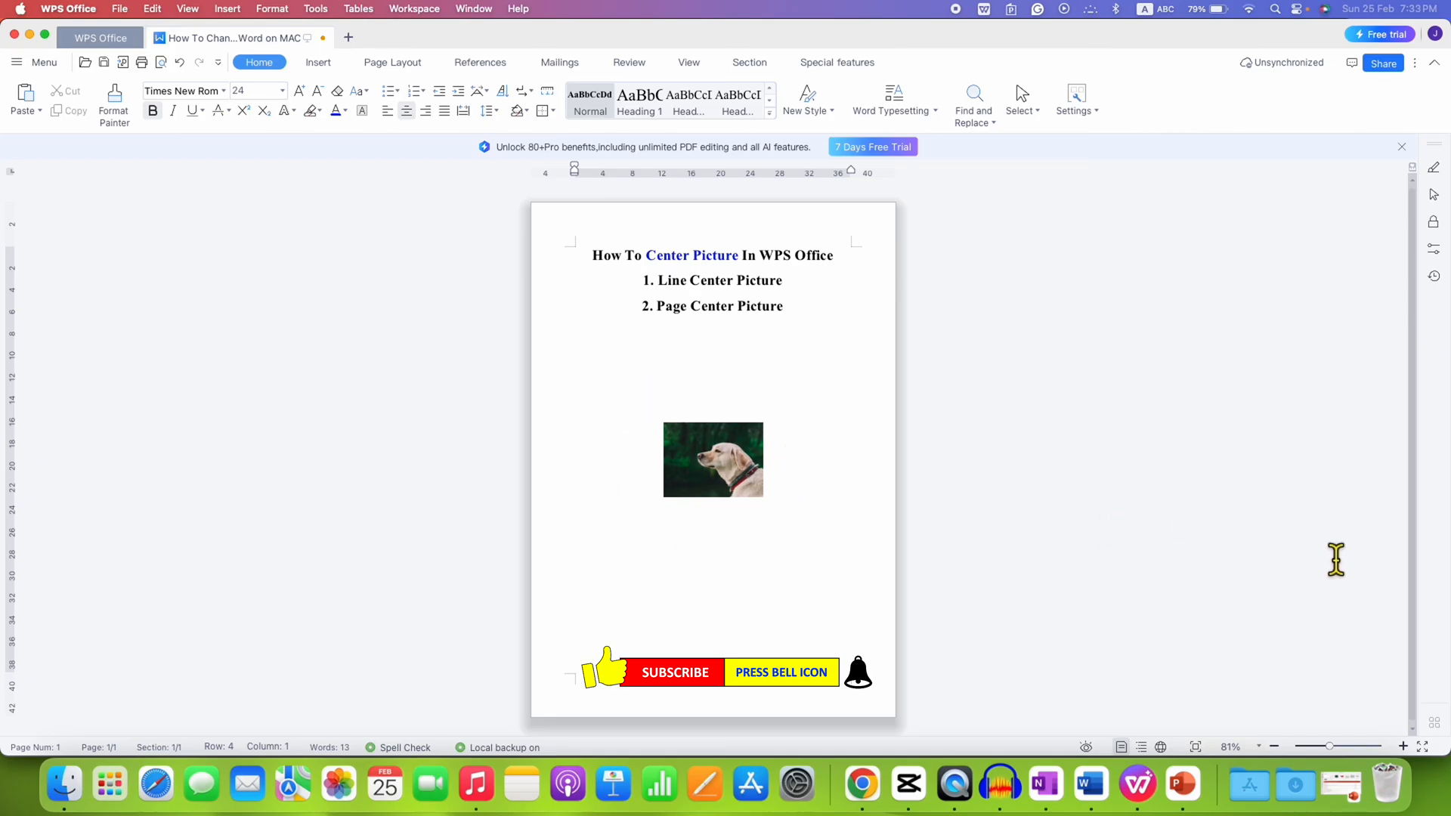